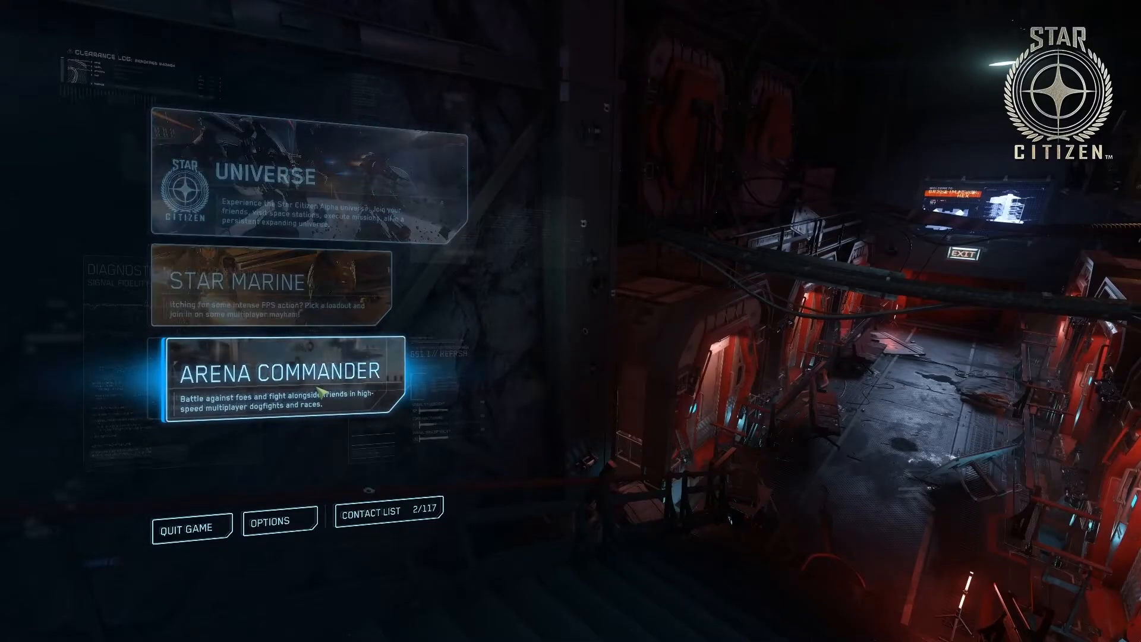
Launch an Arena Commander Free Flight session on Broken Moon
{"action": "left_click", "coordinate": [274, 370]}
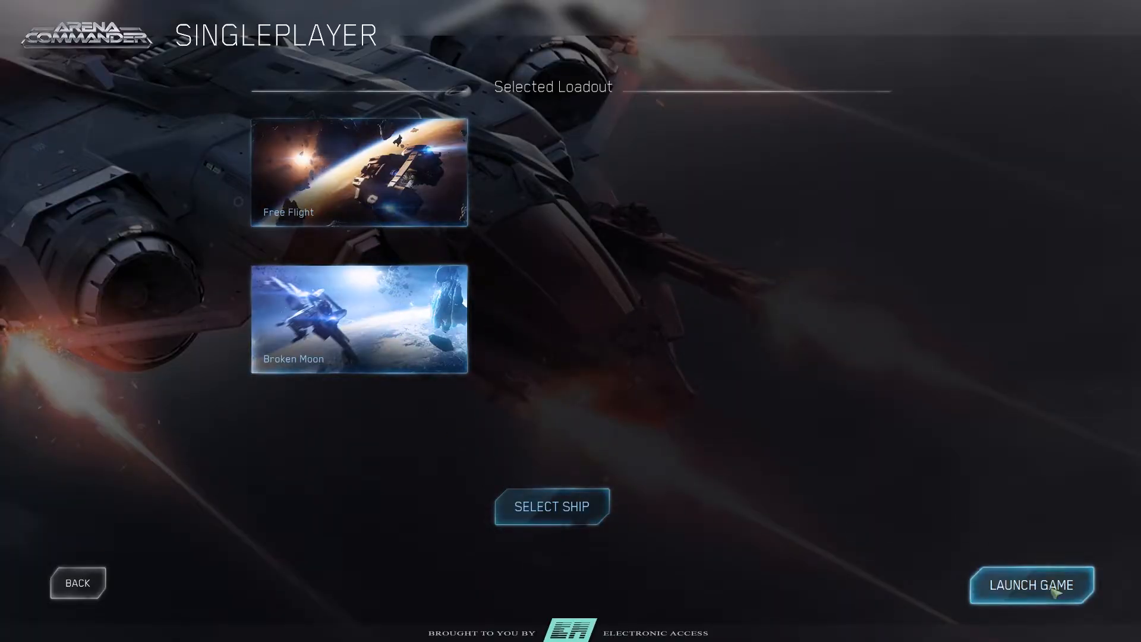
{"action": "left_click", "coordinate": [1030, 585]}
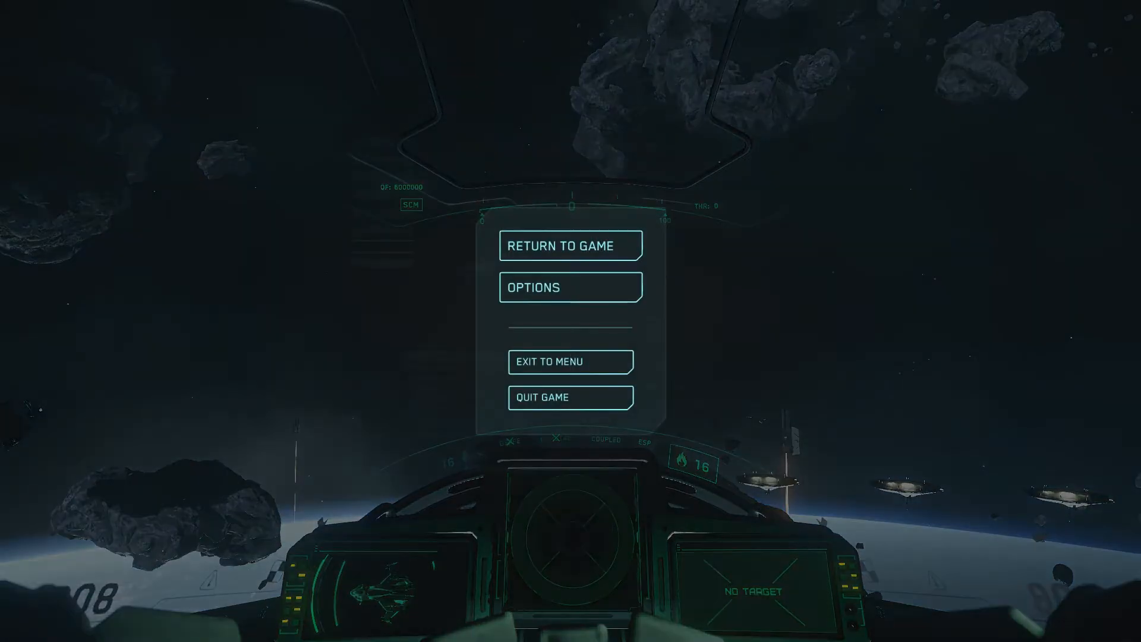
Show the Controls options for Joystick / HOTAS 1 instead of Mouse
{"action": "left_click", "coordinate": [570, 287]}
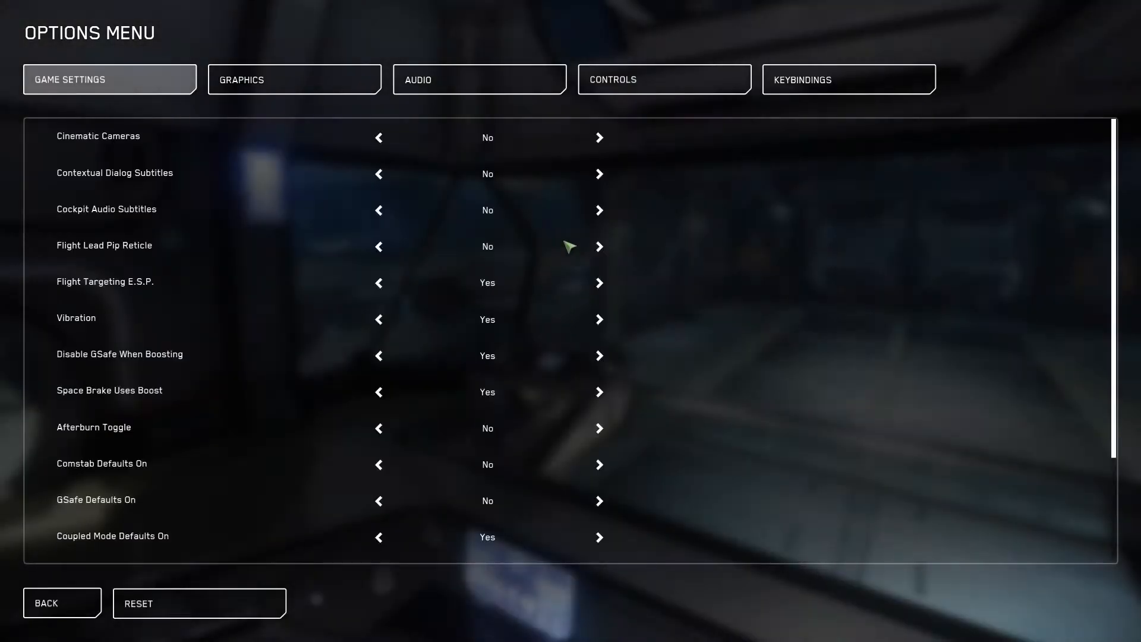
{"action": "mouse_move", "coordinate": [680, 142]}
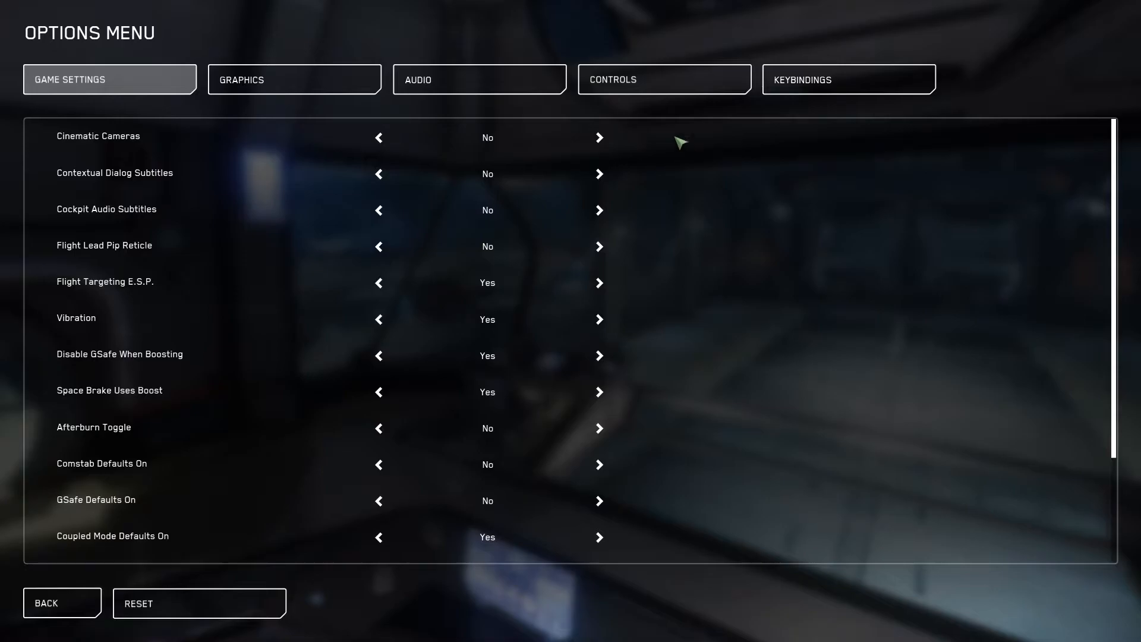
{"action": "mouse_move", "coordinate": [813, 64]}
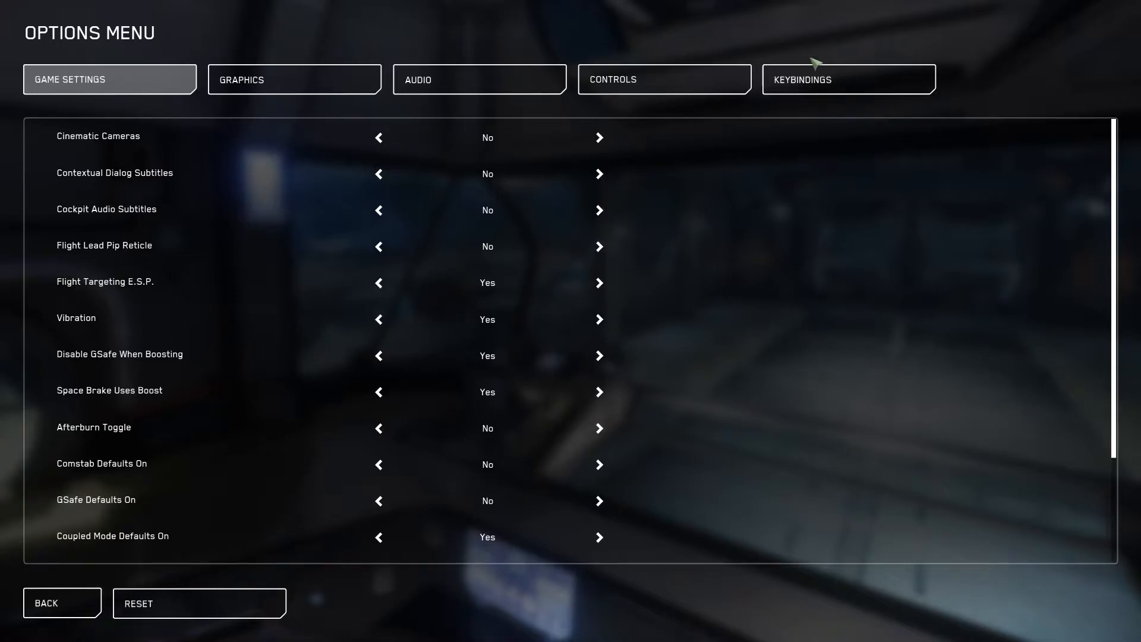
{"action": "left_click", "coordinate": [664, 78]}
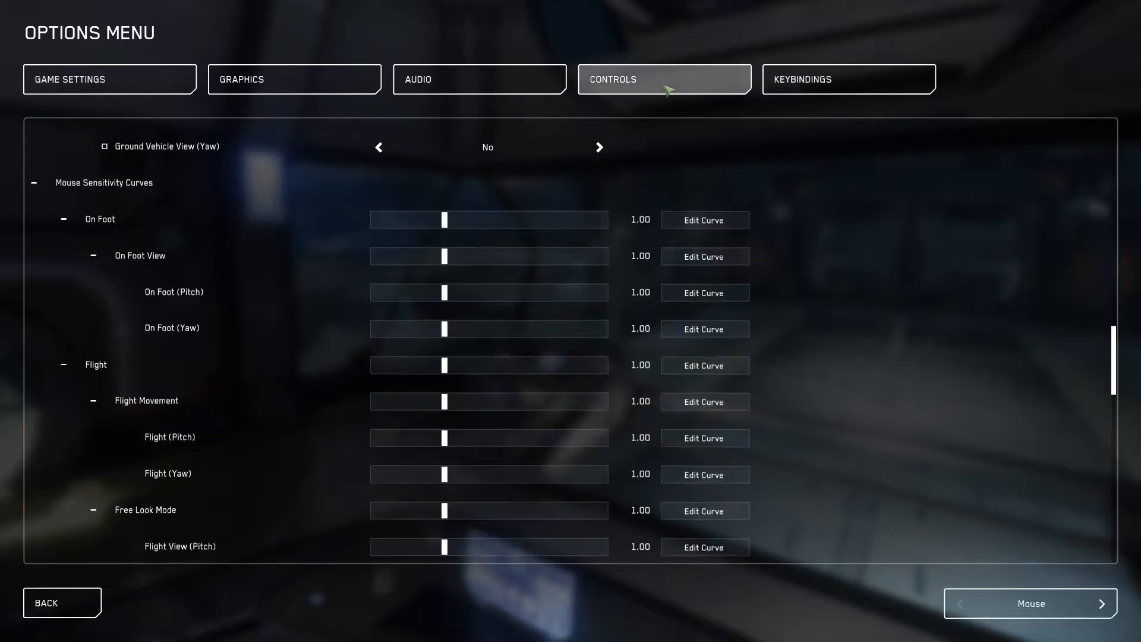
{"action": "scroll", "scroll_direction": "down", "scroll_amount": 3}
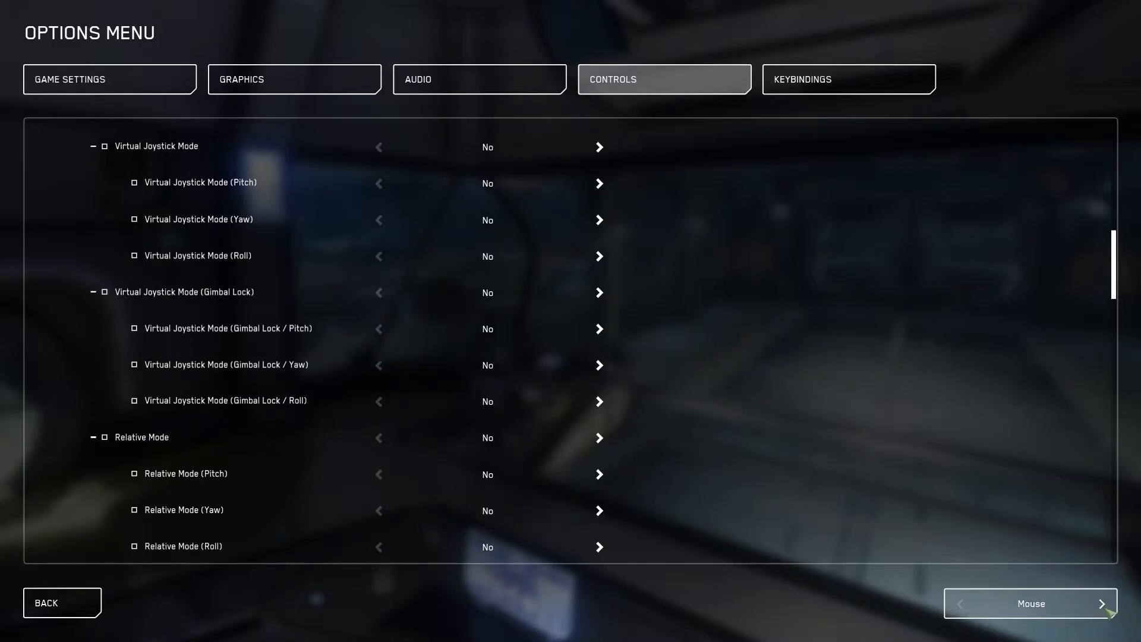
{"action": "left_click", "coordinate": [1101, 604]}
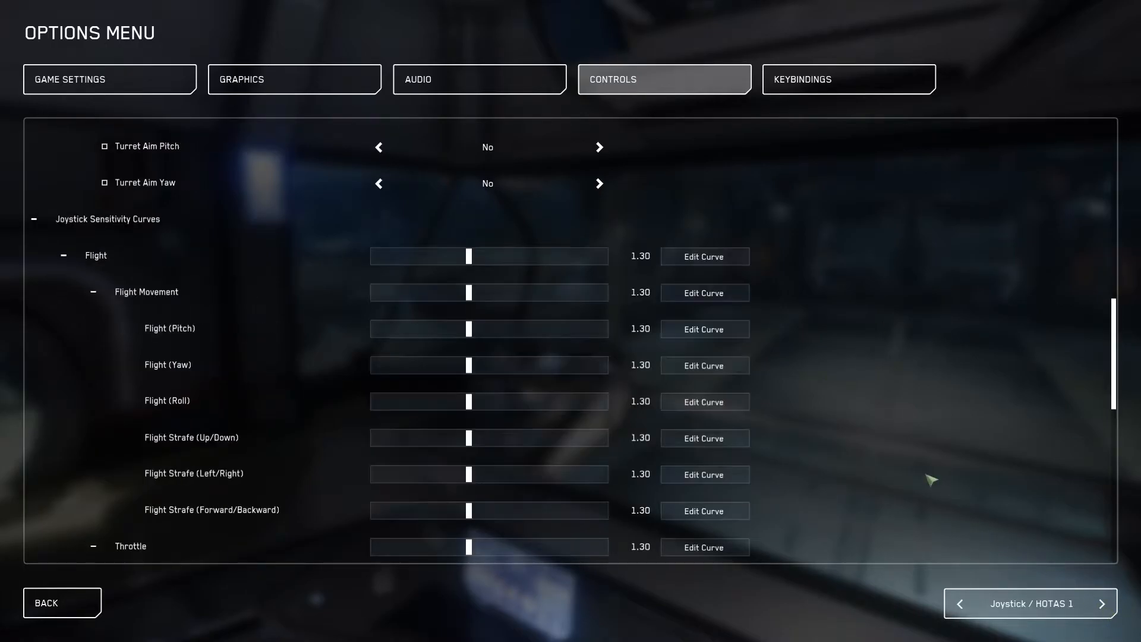
{"action": "scroll", "scroll_direction": "up", "scroll_amount": 3}
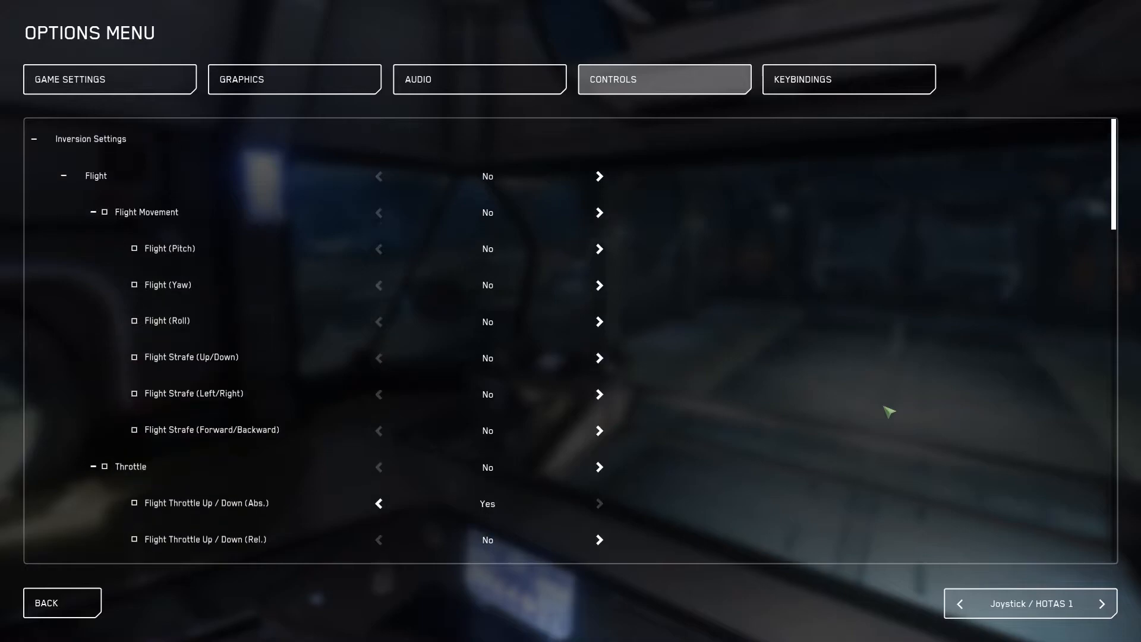
{"action": "mouse_move", "coordinate": [1043, 596]}
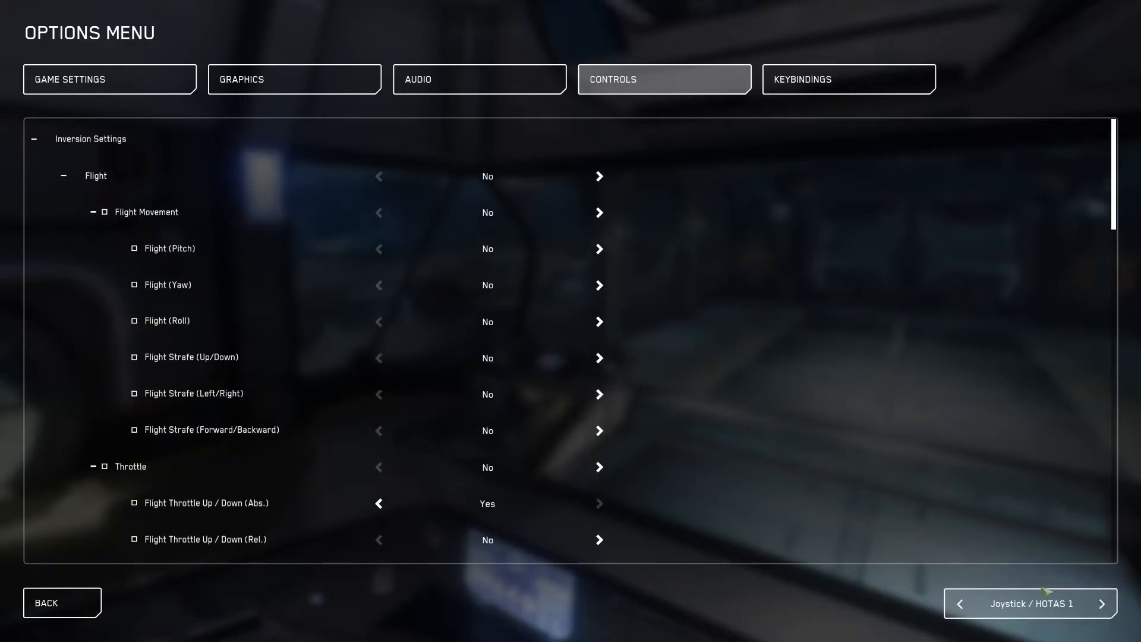
{"action": "mouse_move", "coordinate": [500, 336]}
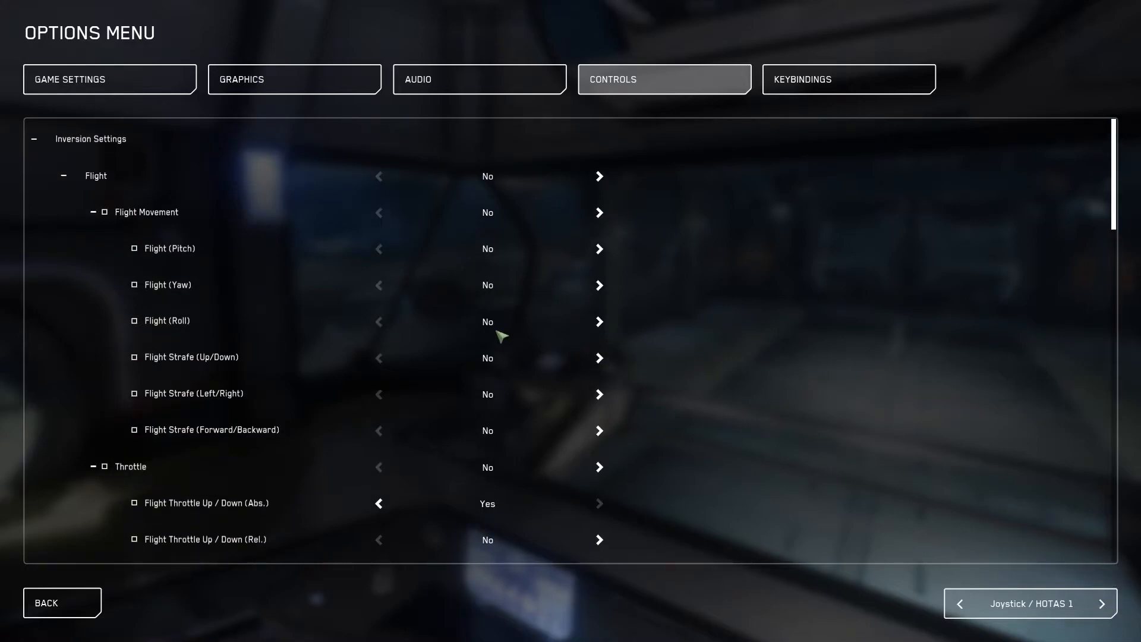
{"action": "mouse_move", "coordinate": [669, 382]}
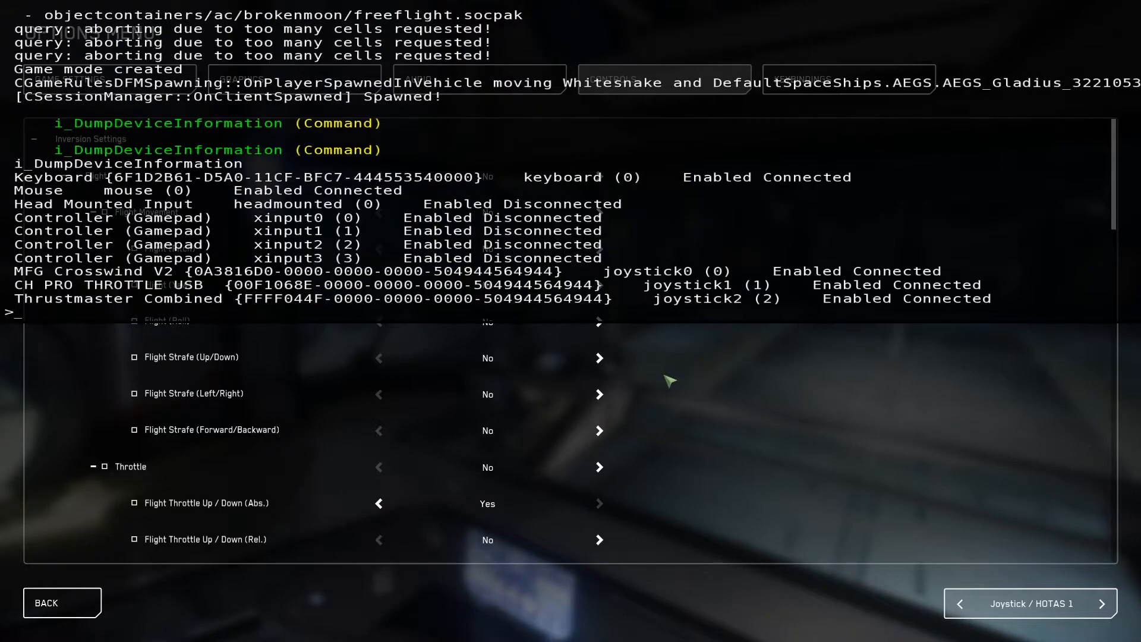
{"action": "mouse_move", "coordinate": [652, 295]}
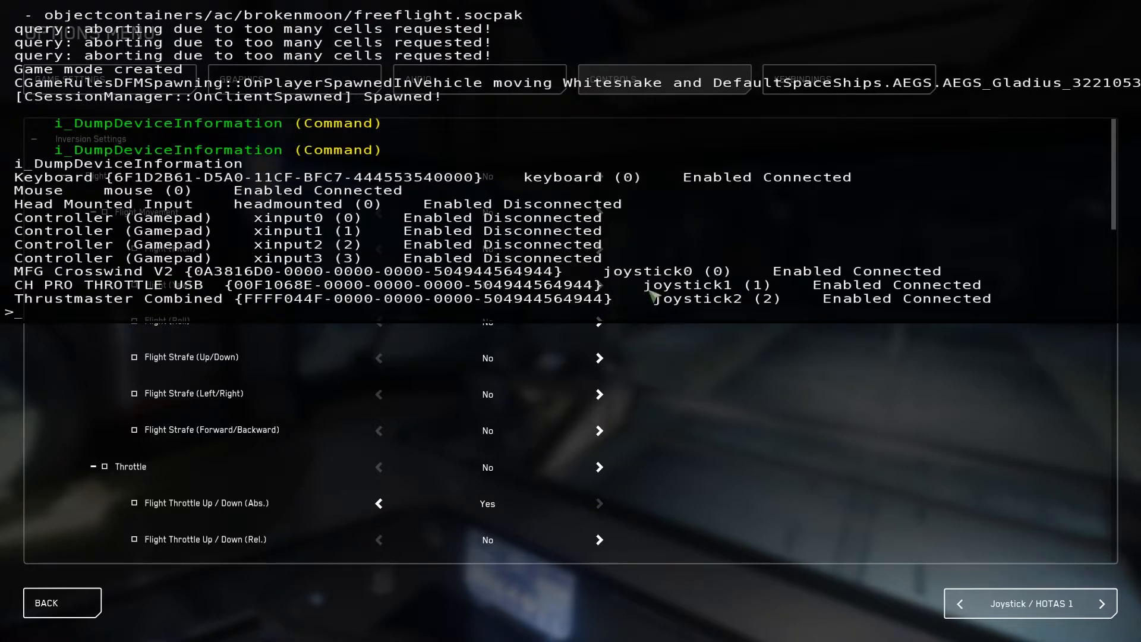
{"action": "mouse_move", "coordinate": [618, 309]}
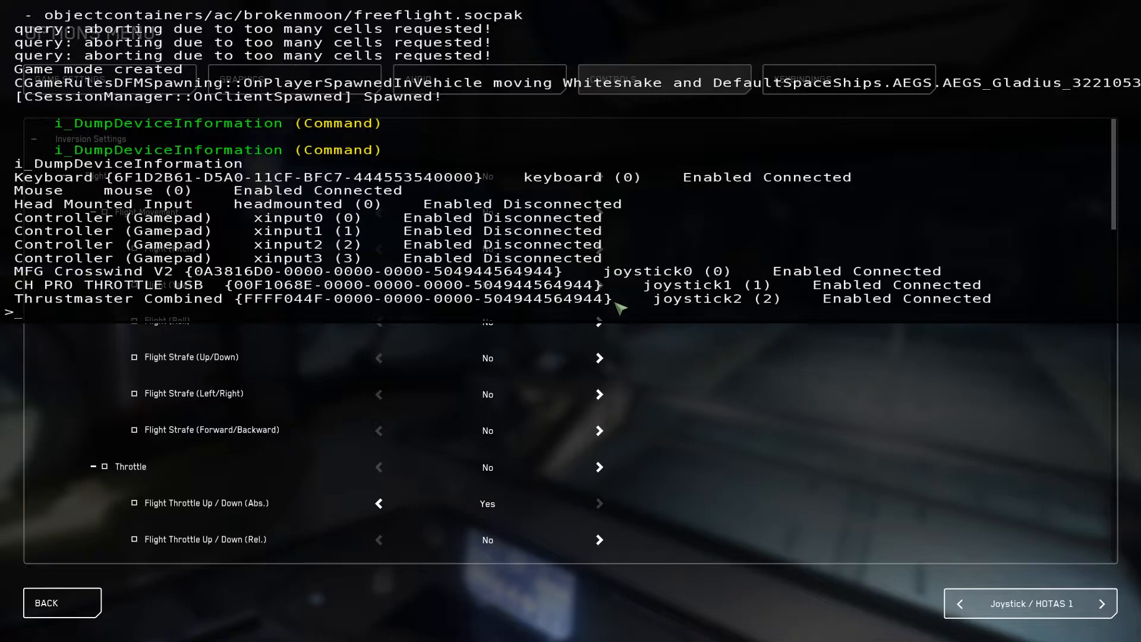
{"action": "mouse_move", "coordinate": [145, 313]}
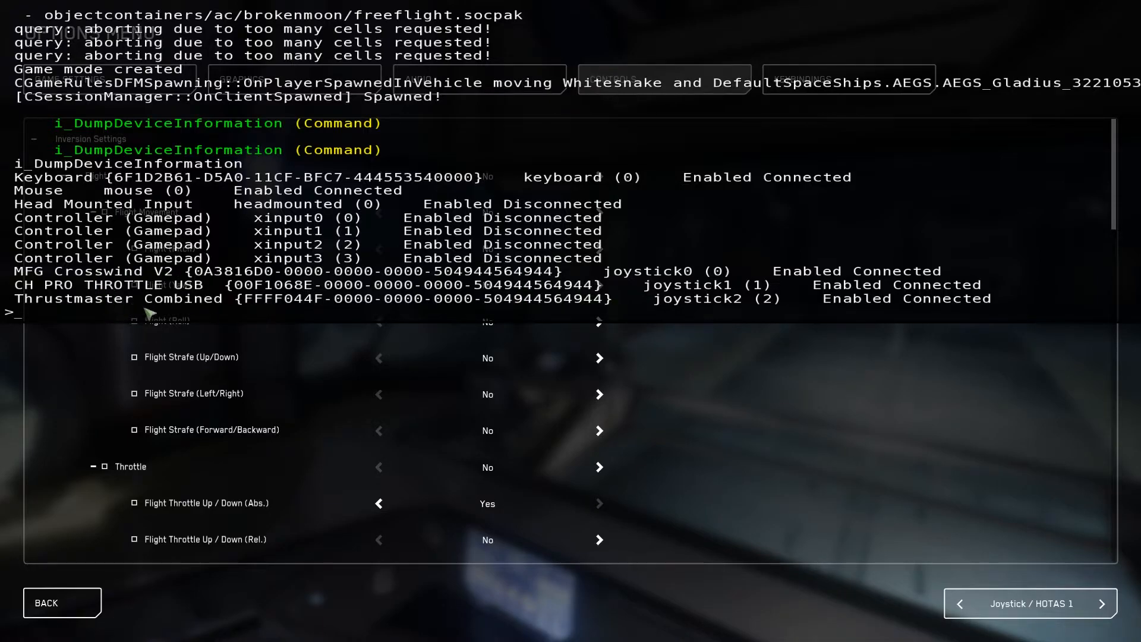
{"action": "mouse_move", "coordinate": [670, 335]}
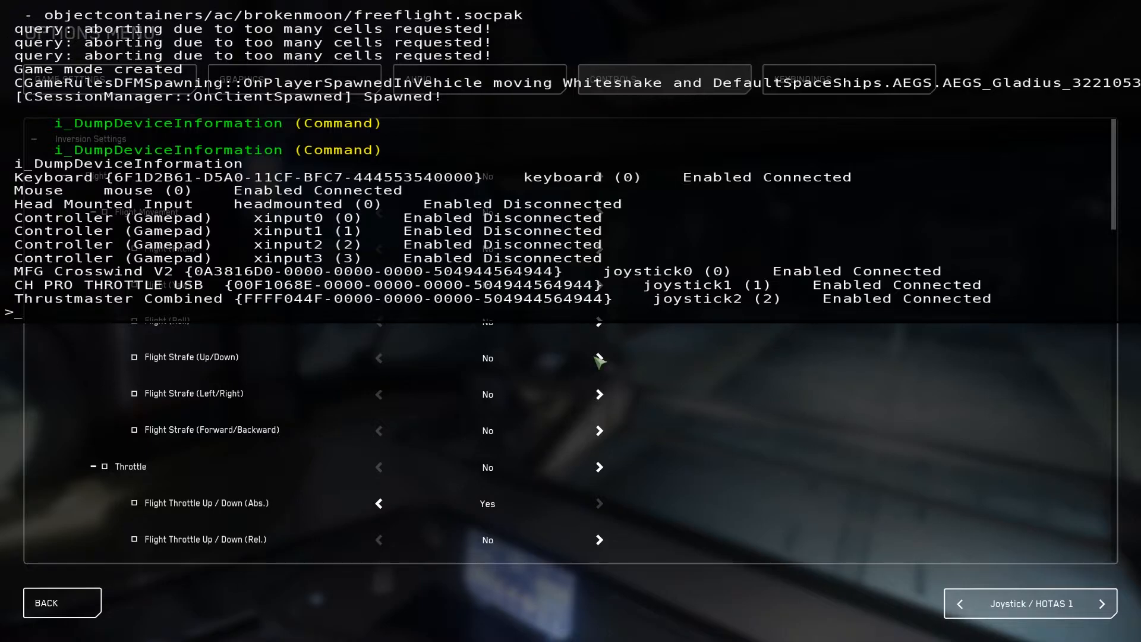
{"action": "mouse_move", "coordinate": [617, 378]}
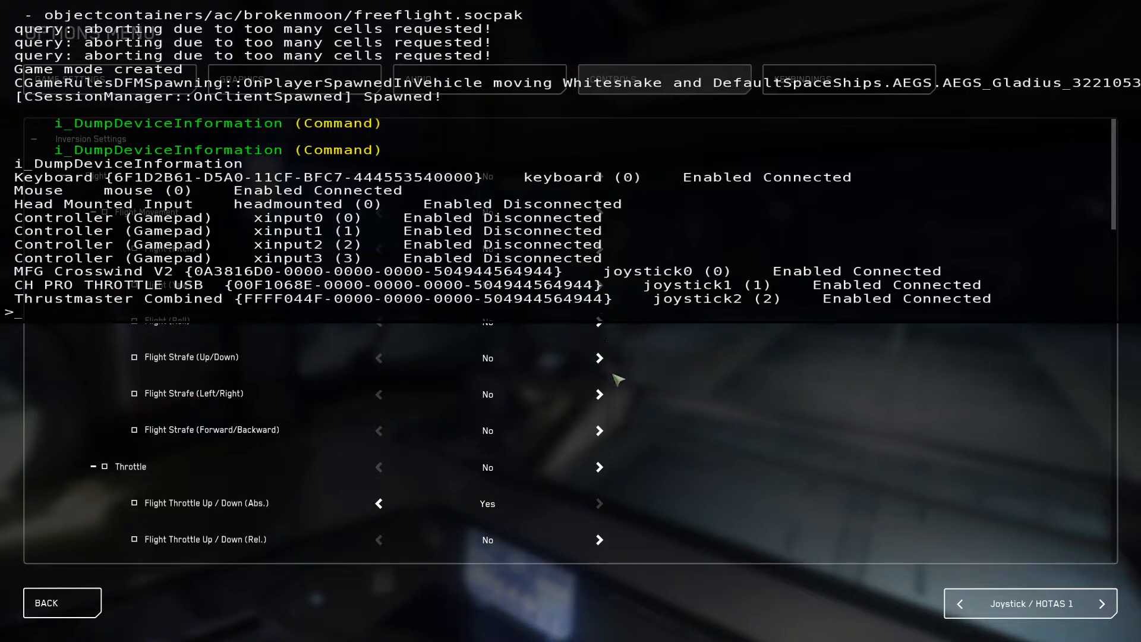
{"action": "mouse_move", "coordinate": [614, 373]}
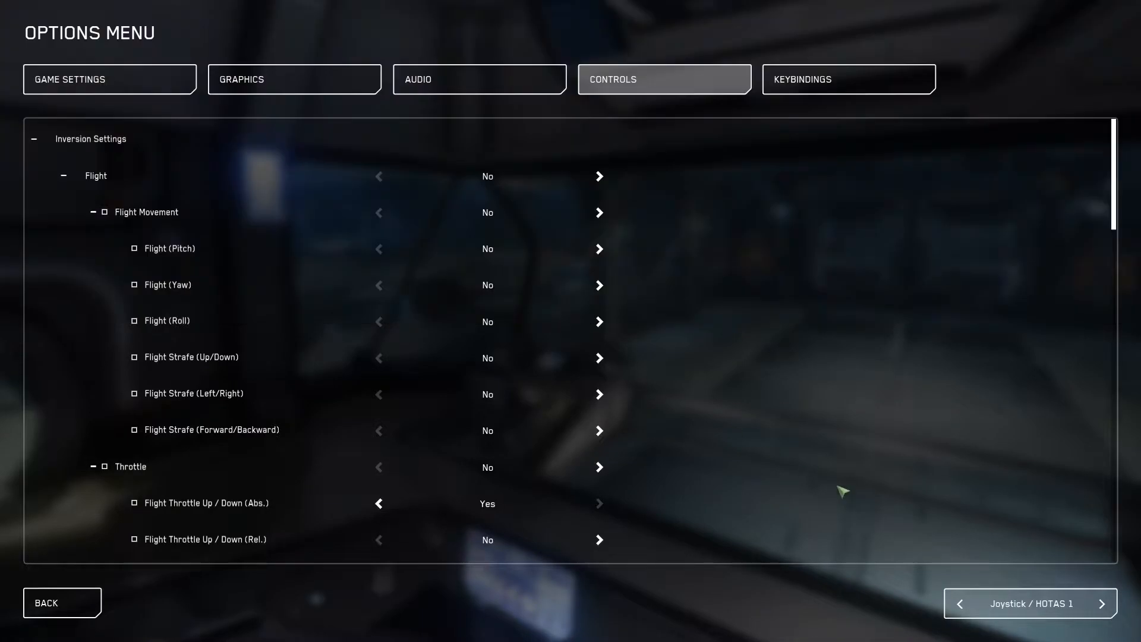
{"action": "mouse_move", "coordinate": [188, 174]}
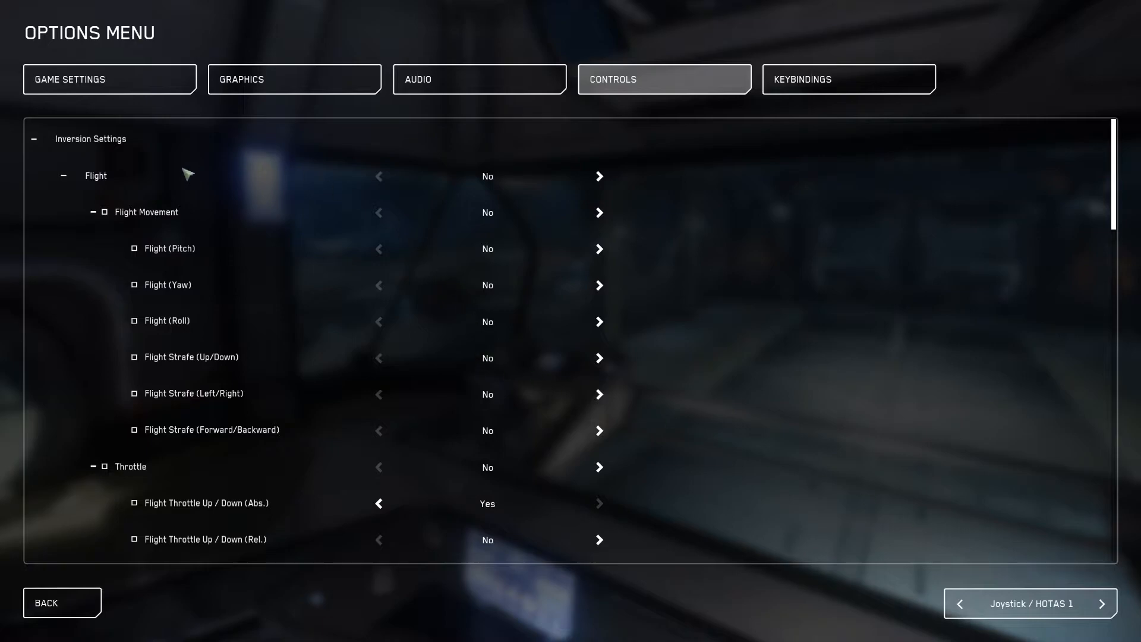
{"action": "mouse_move", "coordinate": [484, 277]}
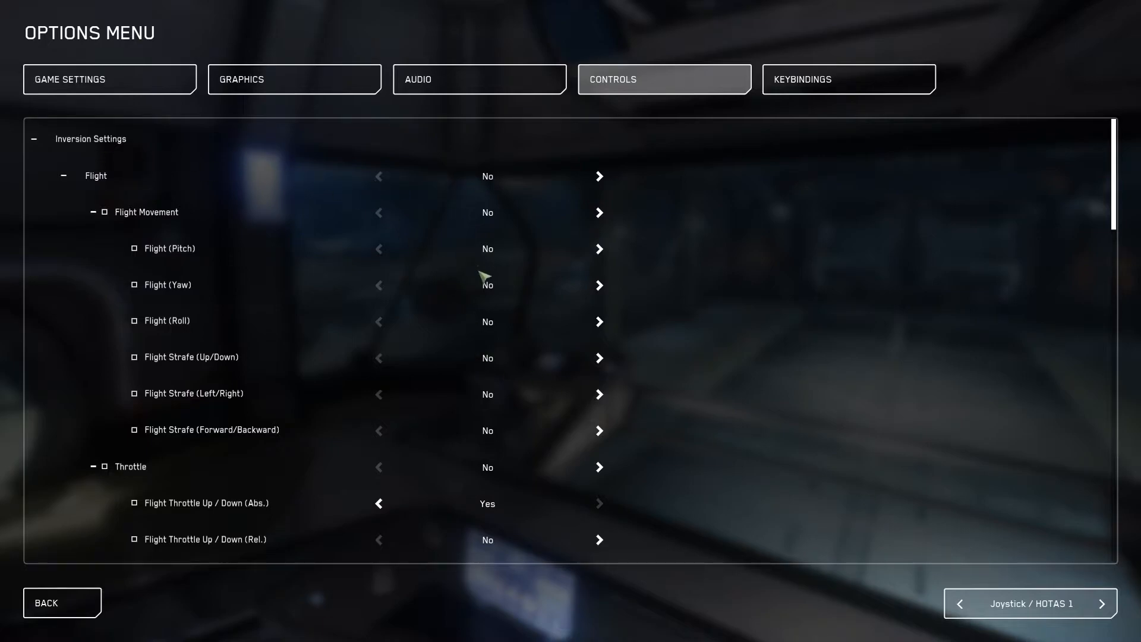
{"action": "mouse_move", "coordinate": [82, 176]}
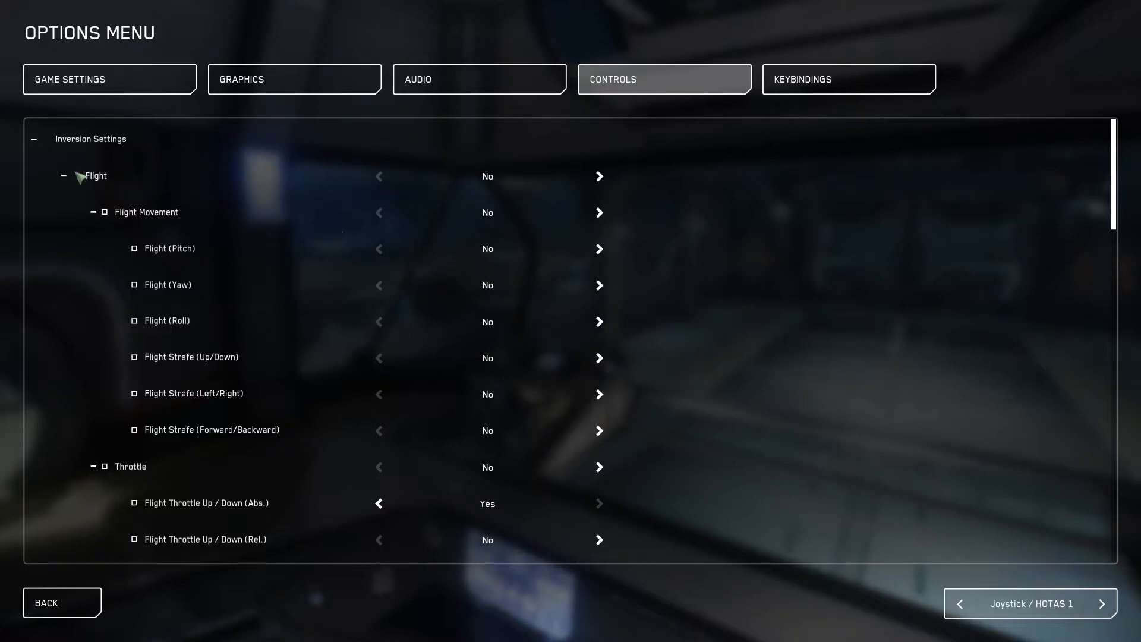
{"action": "left_click", "coordinate": [63, 176]}
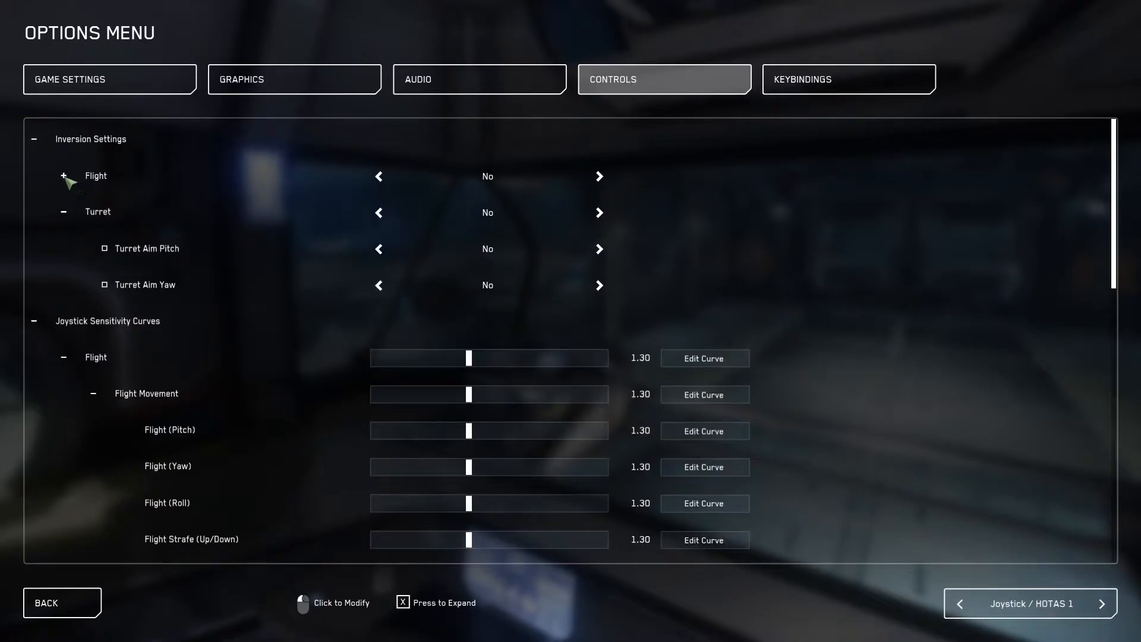
{"action": "left_click", "coordinate": [64, 176]}
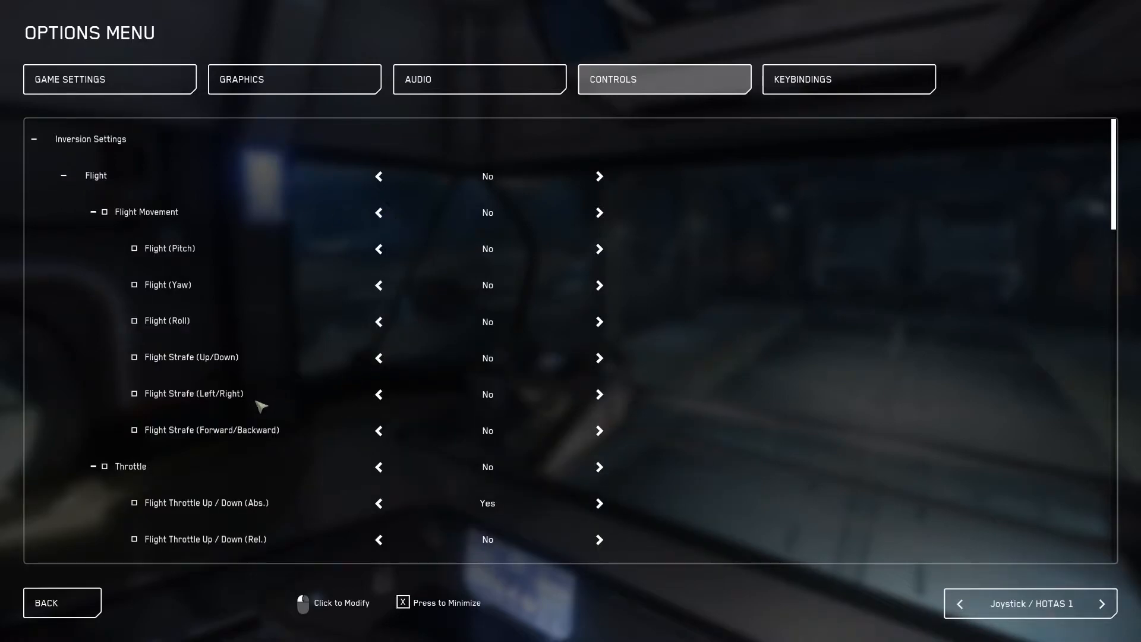
{"action": "mouse_move", "coordinate": [313, 428]}
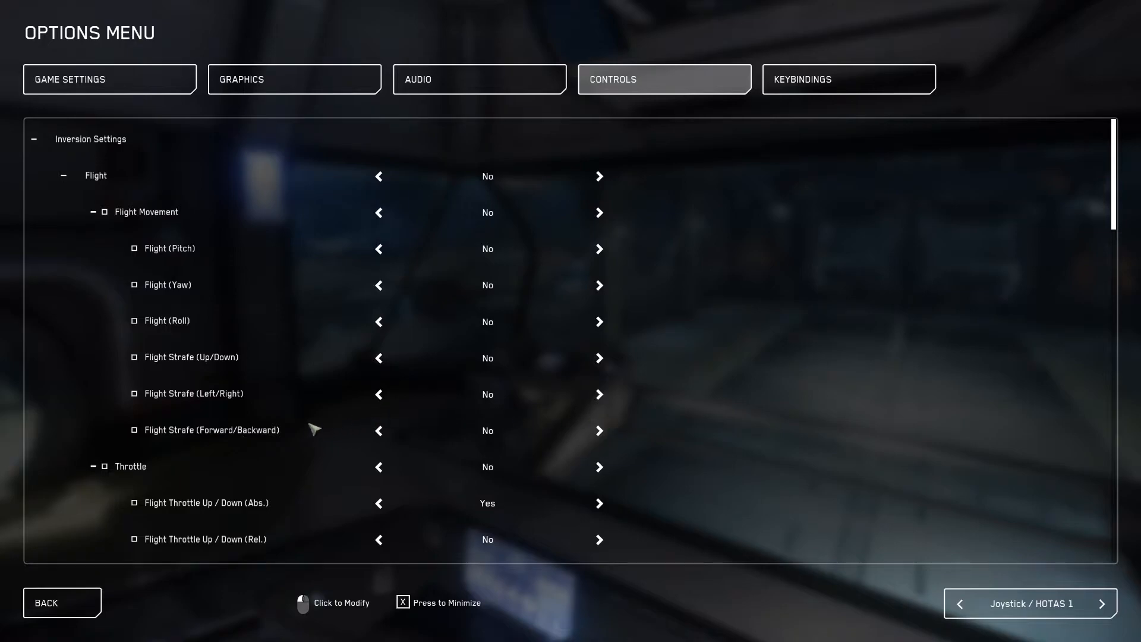
{"action": "mouse_move", "coordinate": [600, 433]}
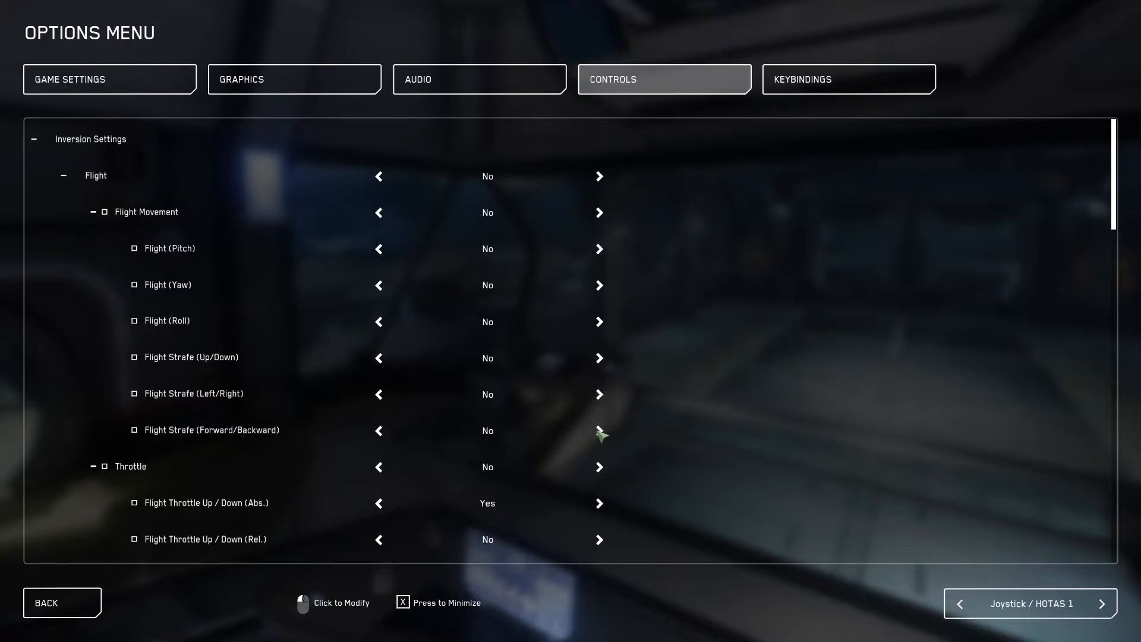
{"action": "mouse_move", "coordinate": [605, 435]}
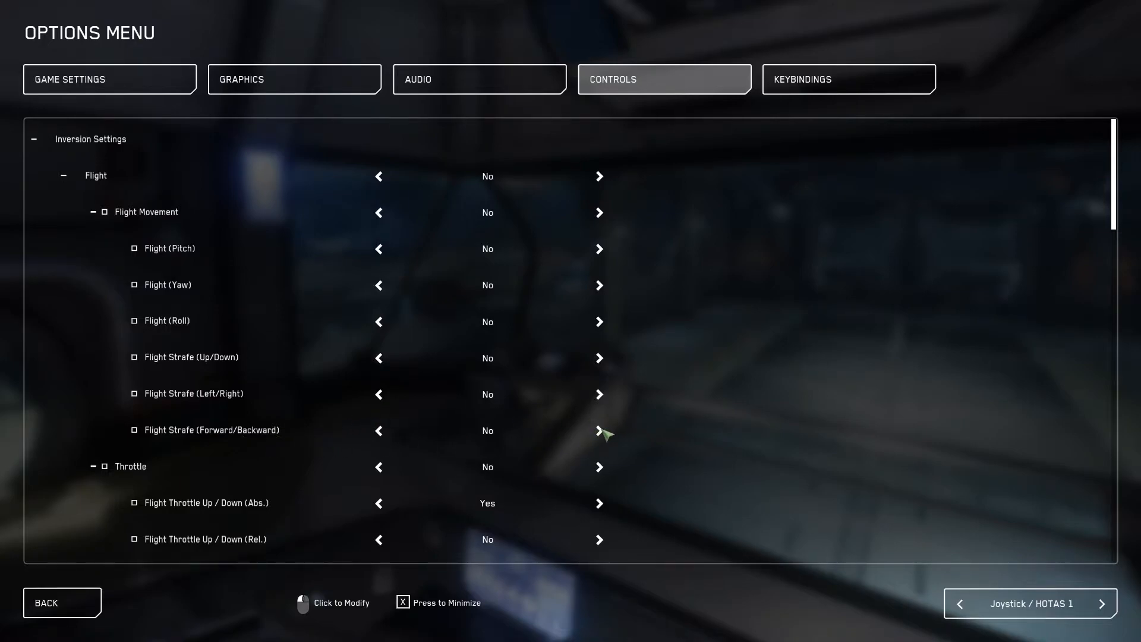
{"action": "left_click", "coordinate": [599, 430]}
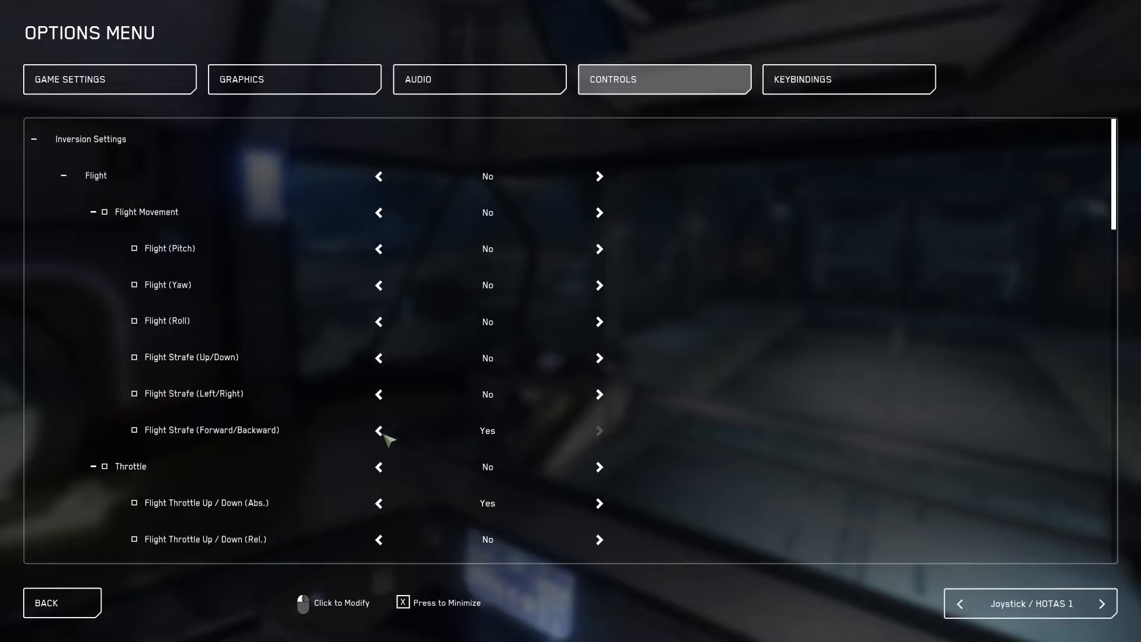
{"action": "left_click", "coordinate": [378, 430]}
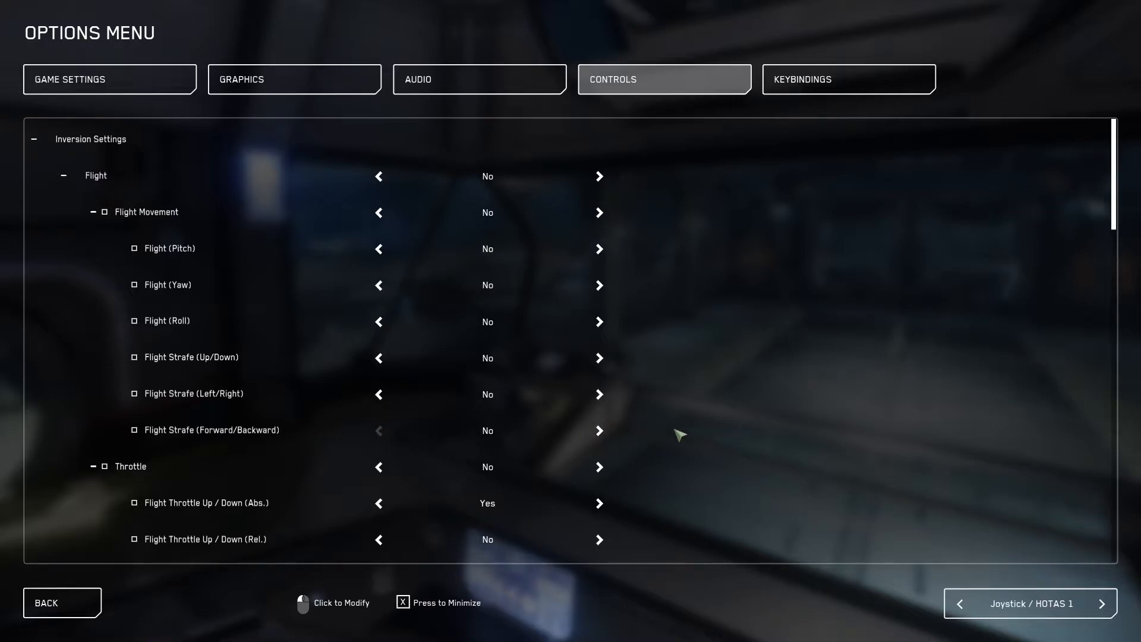
{"action": "mouse_move", "coordinate": [661, 425]}
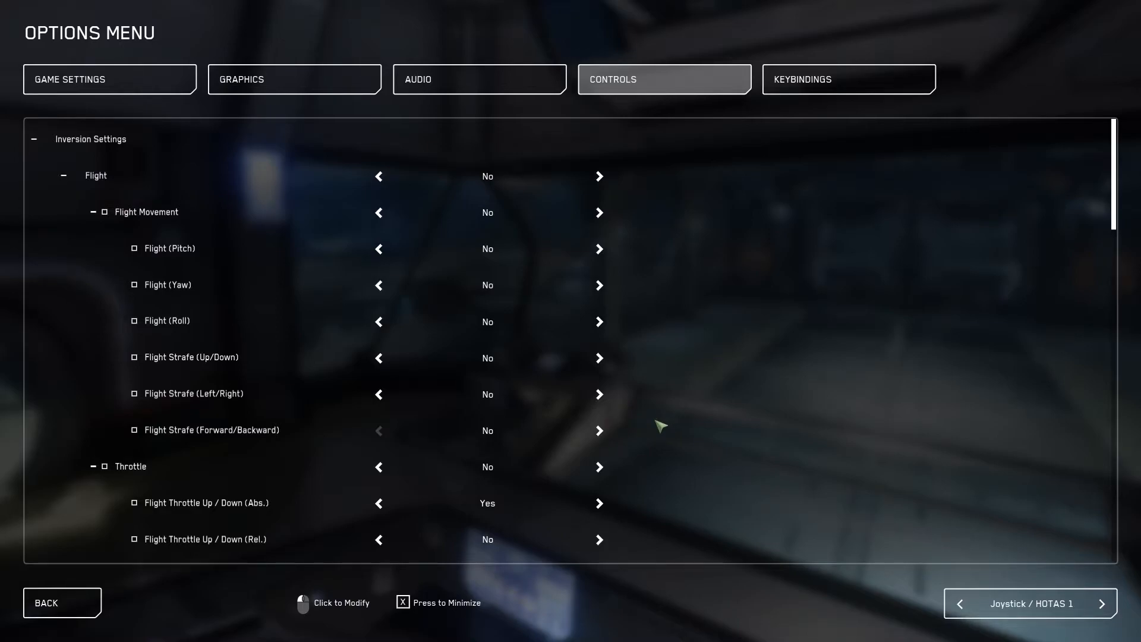
{"action": "mouse_move", "coordinate": [48, 153]}
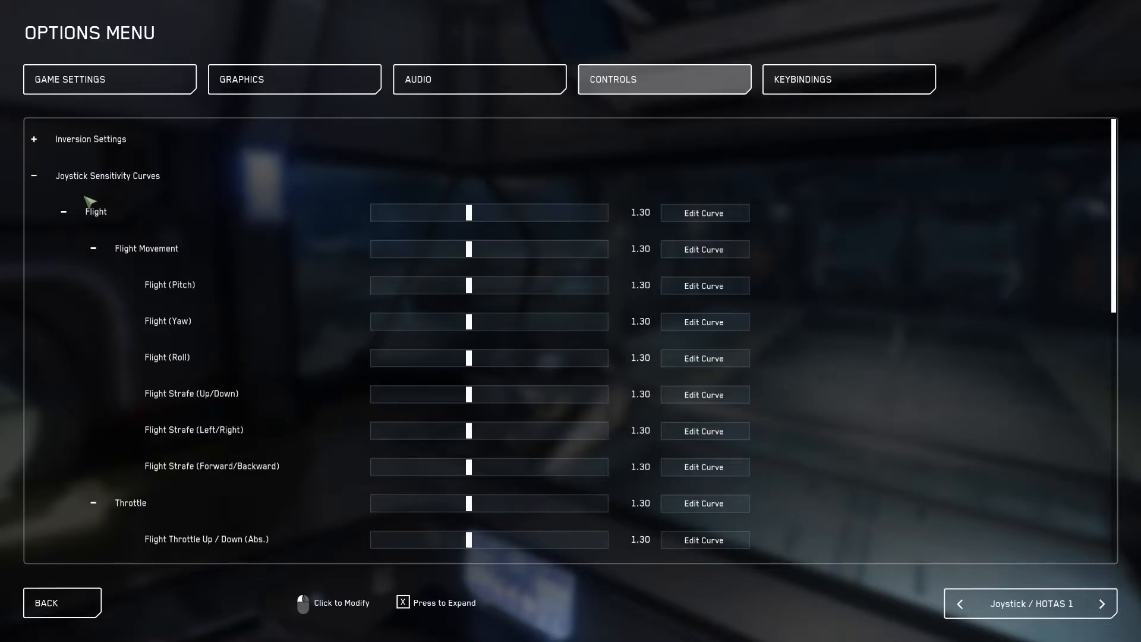
{"action": "mouse_move", "coordinate": [196, 216]}
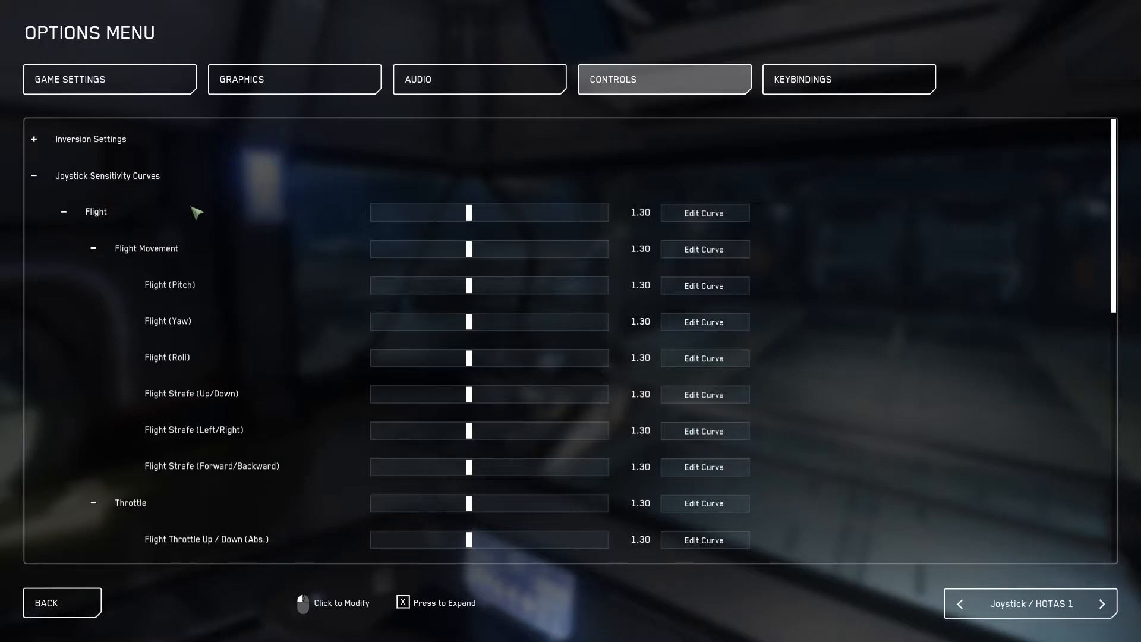
{"action": "mouse_move", "coordinate": [195, 209]}
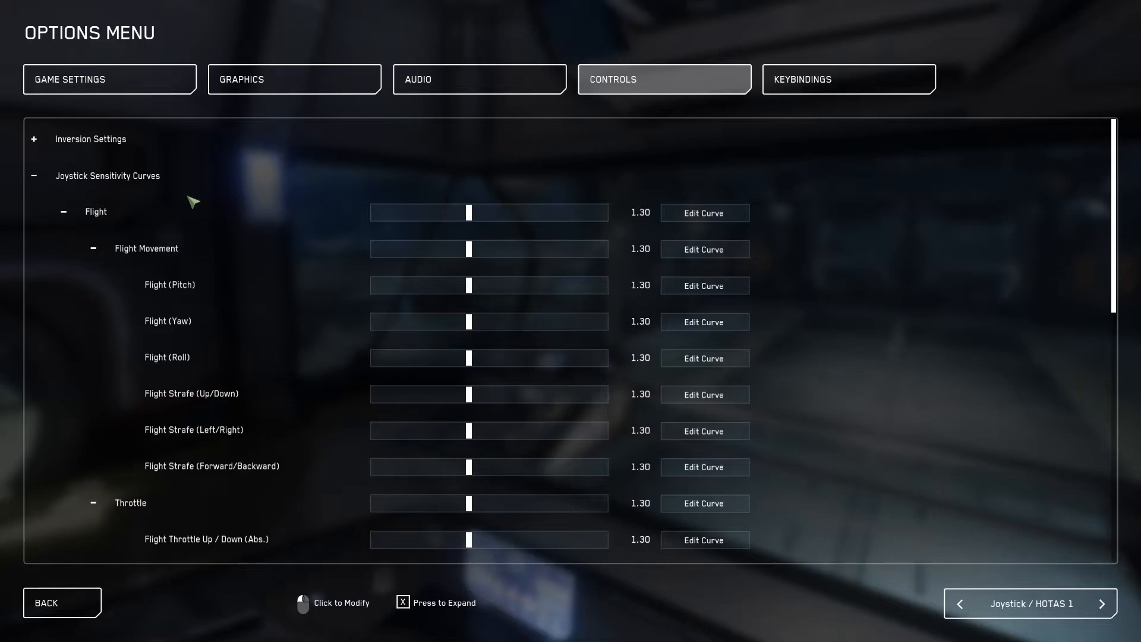
{"action": "mouse_move", "coordinate": [455, 212]}
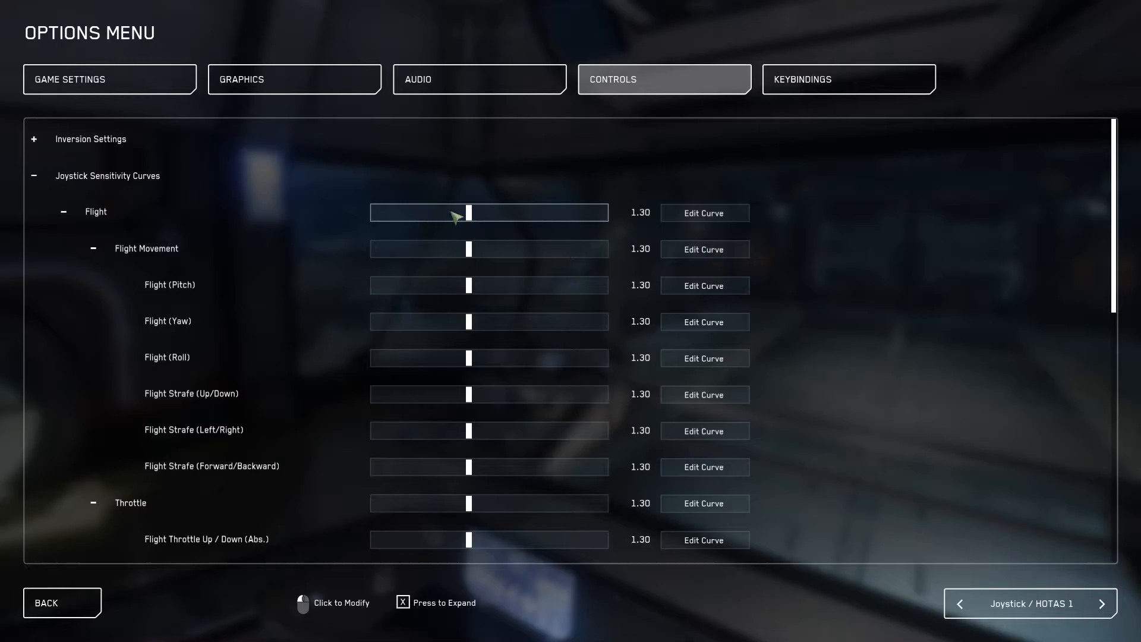
{"action": "mouse_move", "coordinate": [702, 213]}
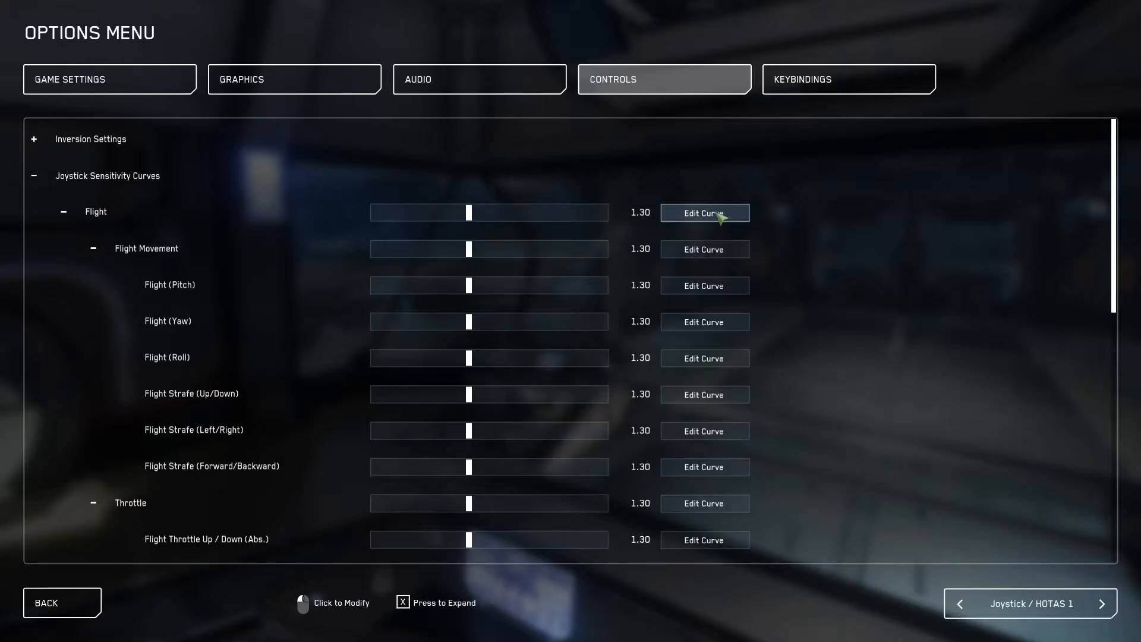
Save the Flight joystick sensitivity curve at 1.30
{"action": "left_click", "coordinate": [703, 213]}
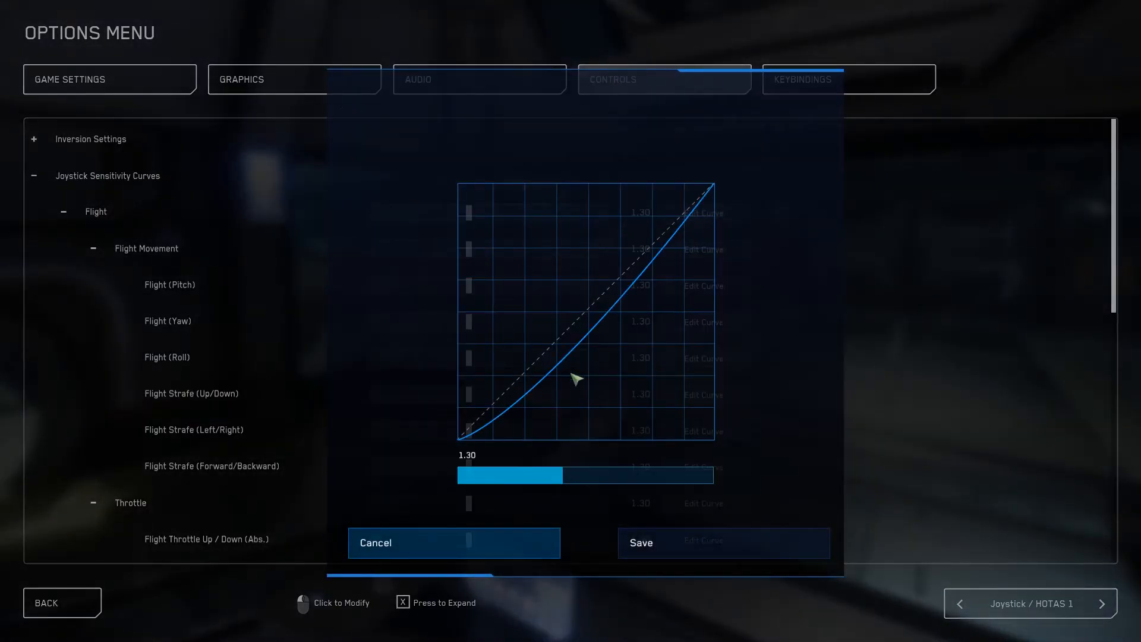
{"action": "mouse_move", "coordinate": [676, 356]}
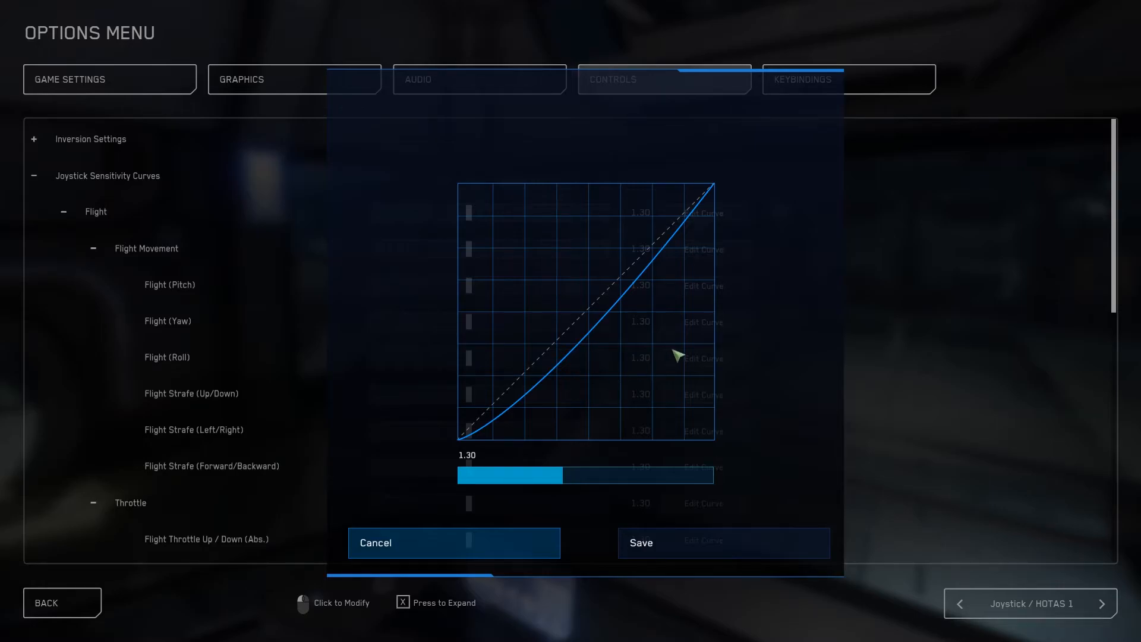
{"action": "mouse_move", "coordinate": [495, 460]}
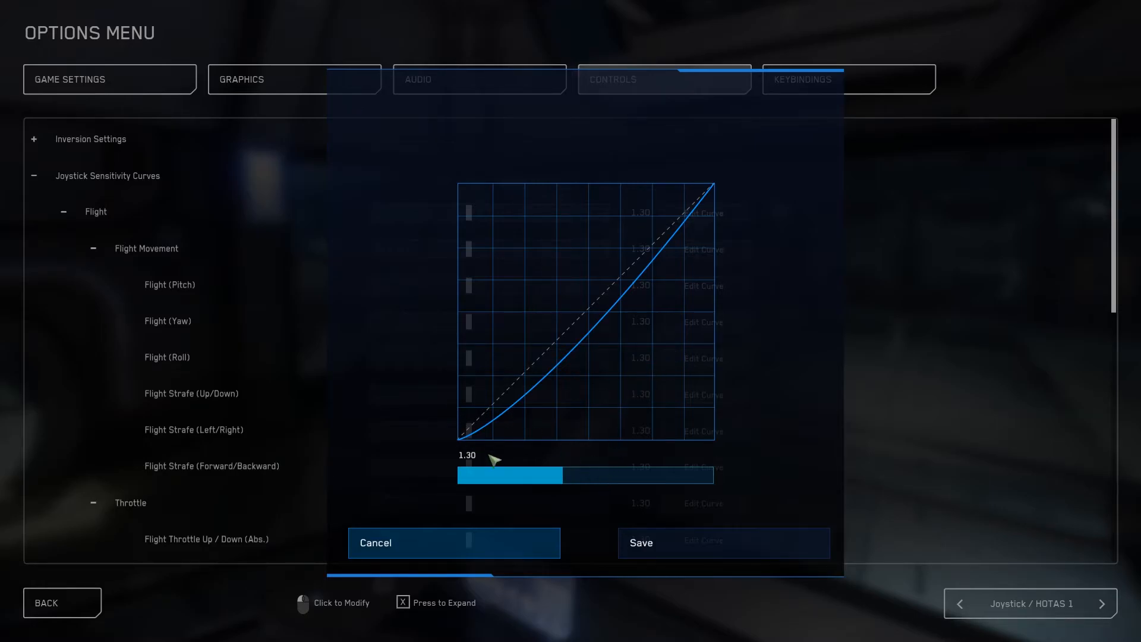
{"action": "mouse_move", "coordinate": [699, 210]}
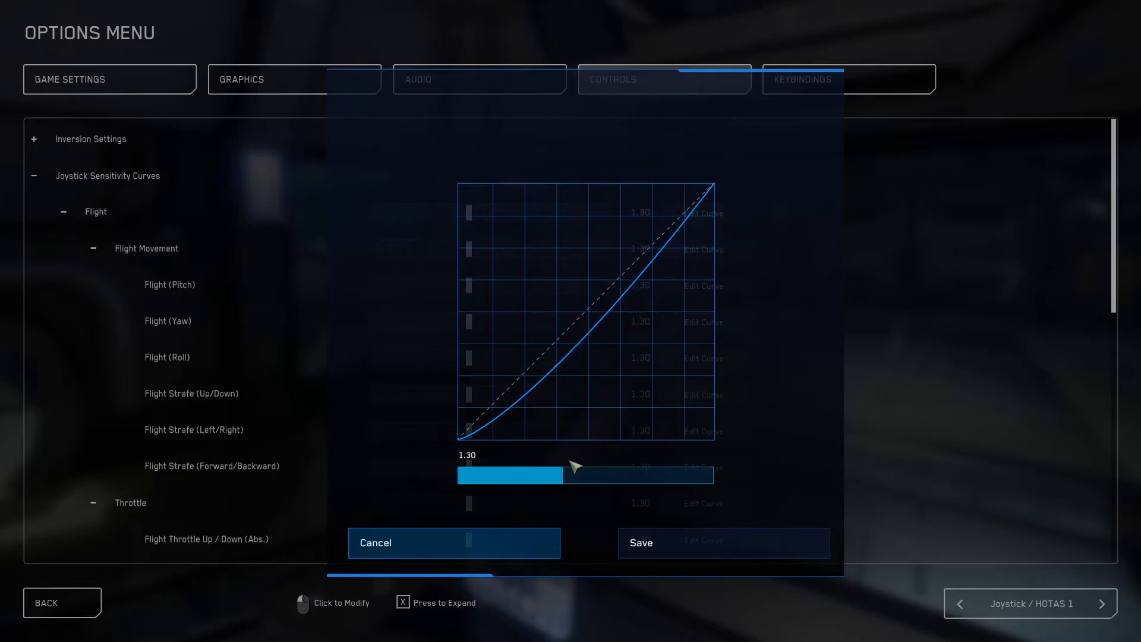
{"action": "mouse_move", "coordinate": [572, 465]}
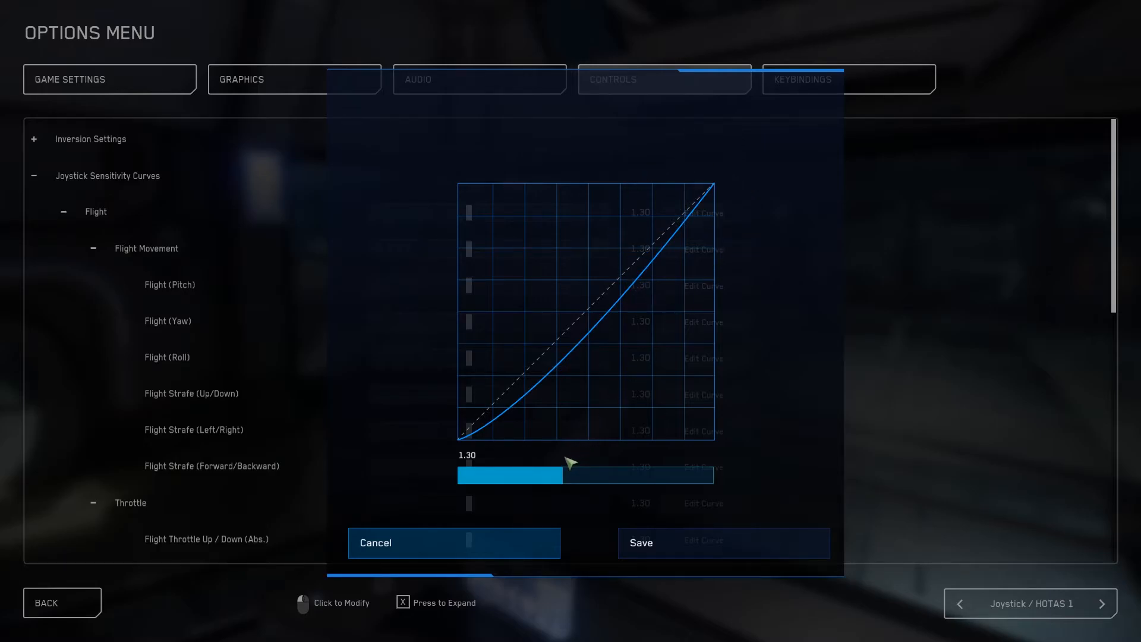
{"action": "mouse_move", "coordinate": [751, 203]}
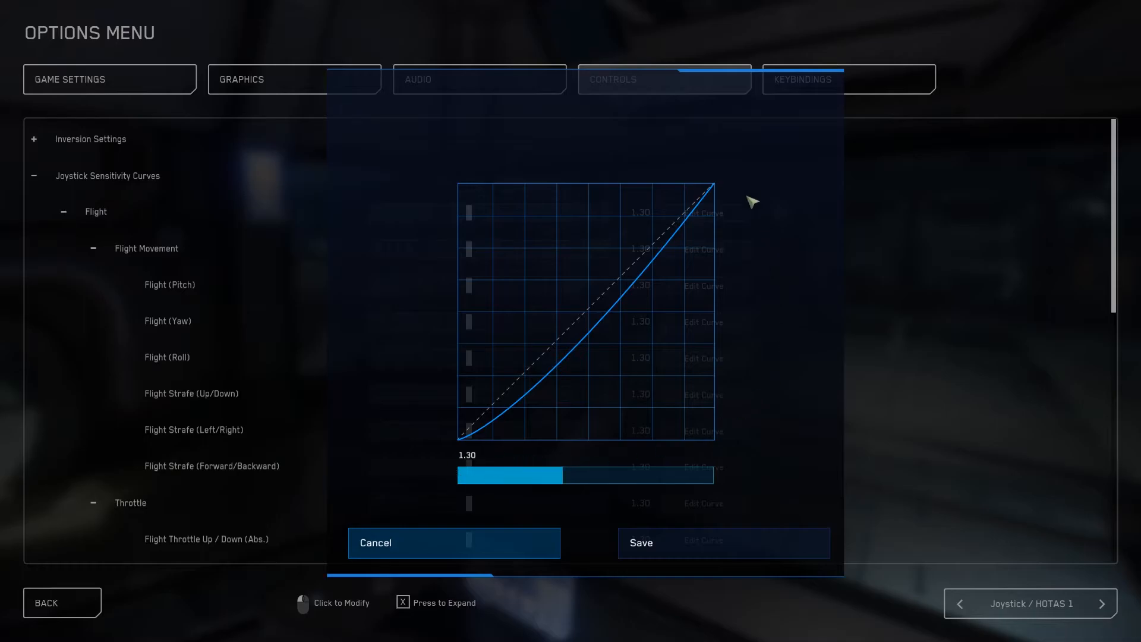
{"action": "mouse_move", "coordinate": [589, 466]}
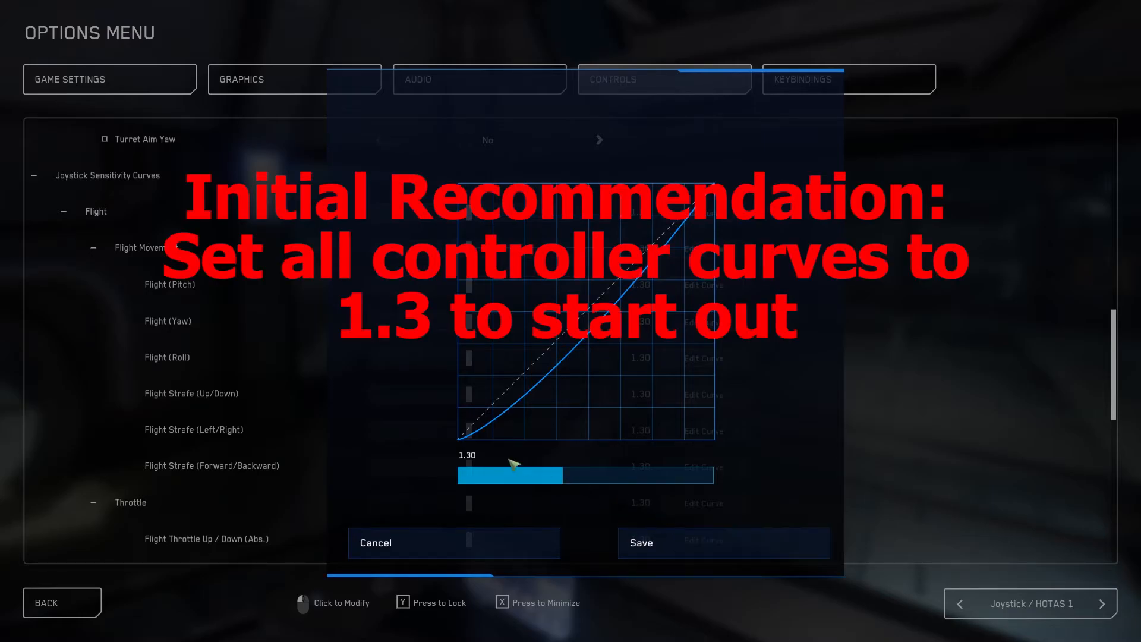
{"action": "mouse_move", "coordinate": [685, 540]}
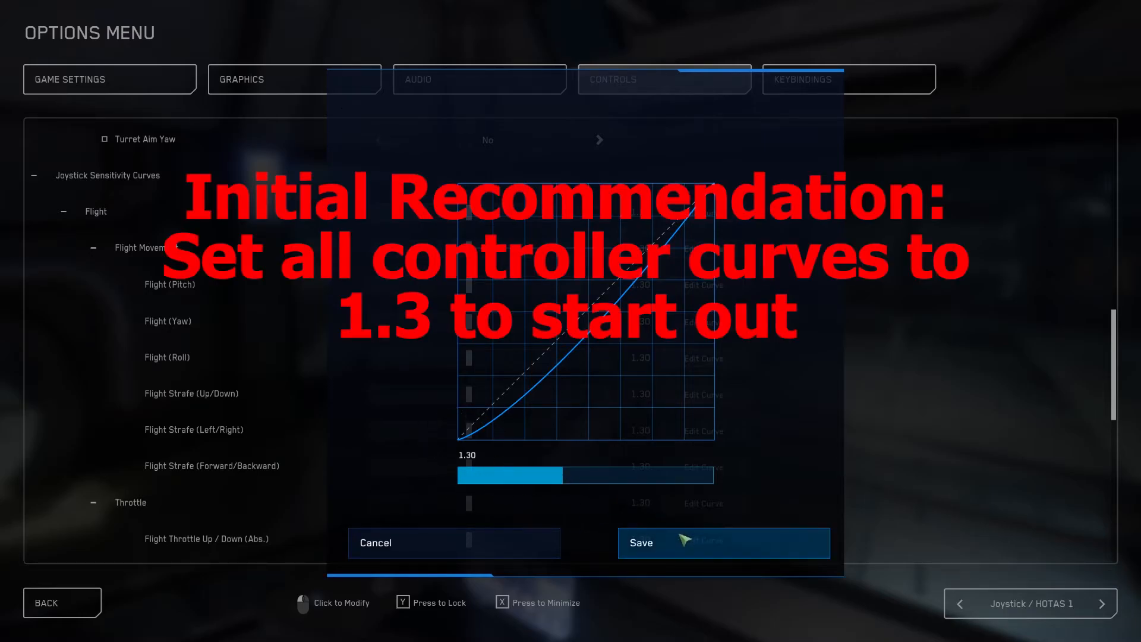
{"action": "left_click", "coordinate": [723, 542]}
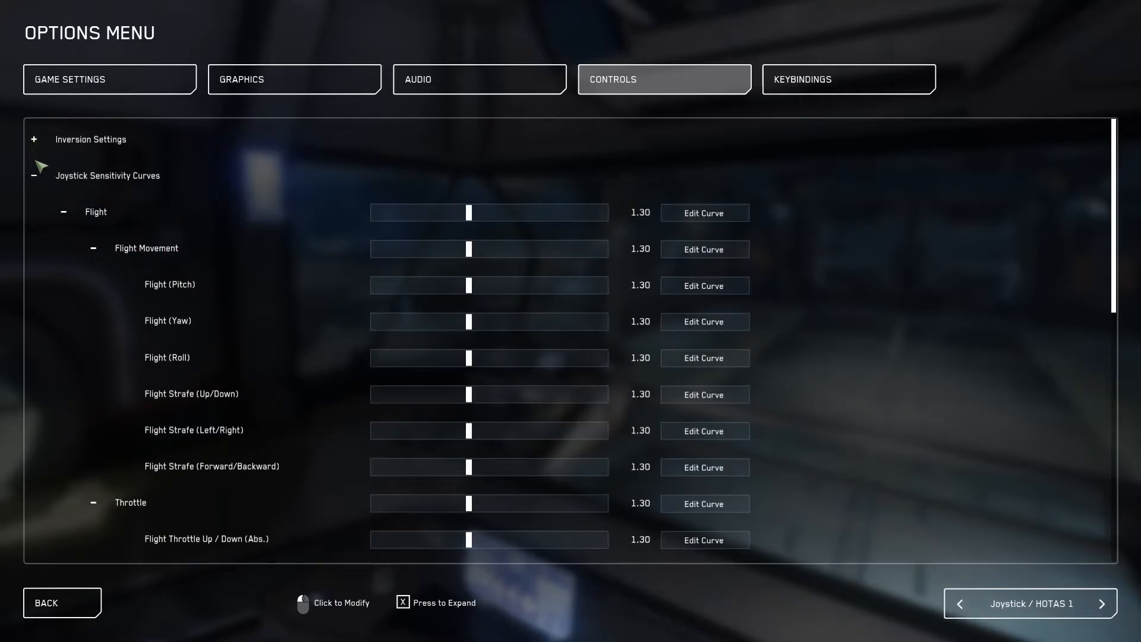
Collapse the sensitivity curves and set the Joystick X deadzone back to 0.00
{"action": "left_click", "coordinate": [33, 175]}
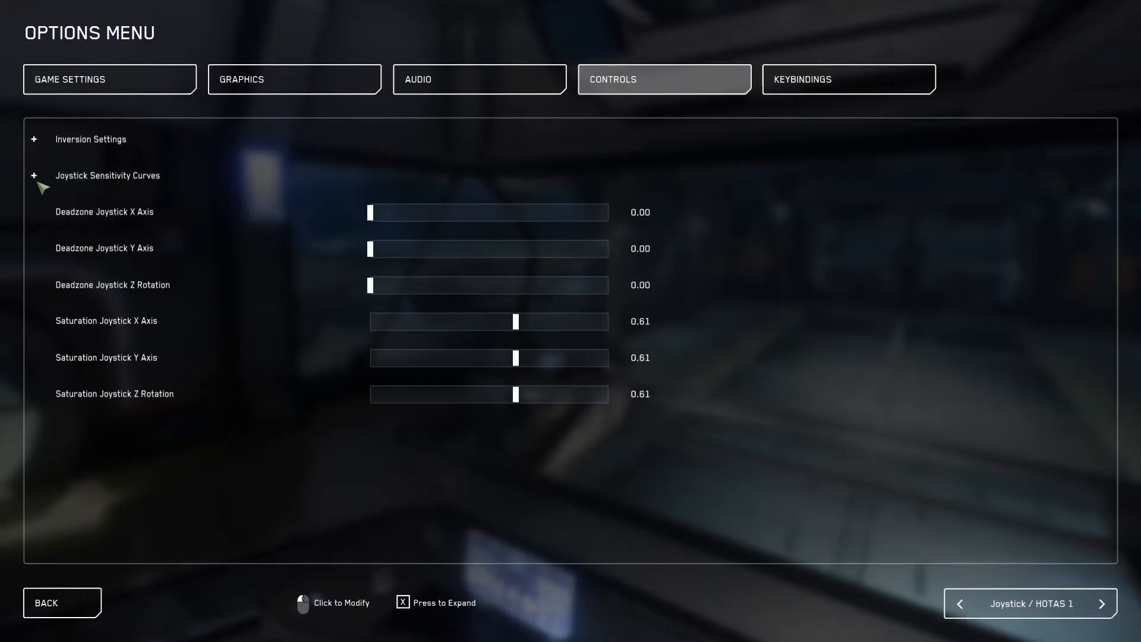
{"action": "mouse_move", "coordinate": [62, 217]}
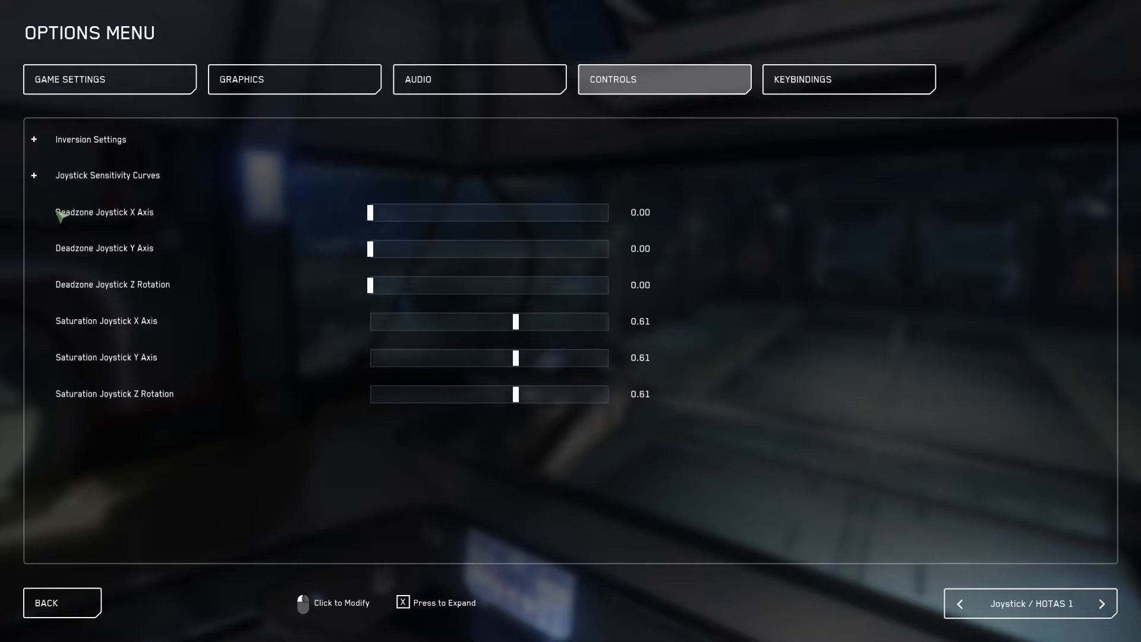
{"action": "mouse_move", "coordinate": [367, 267]}
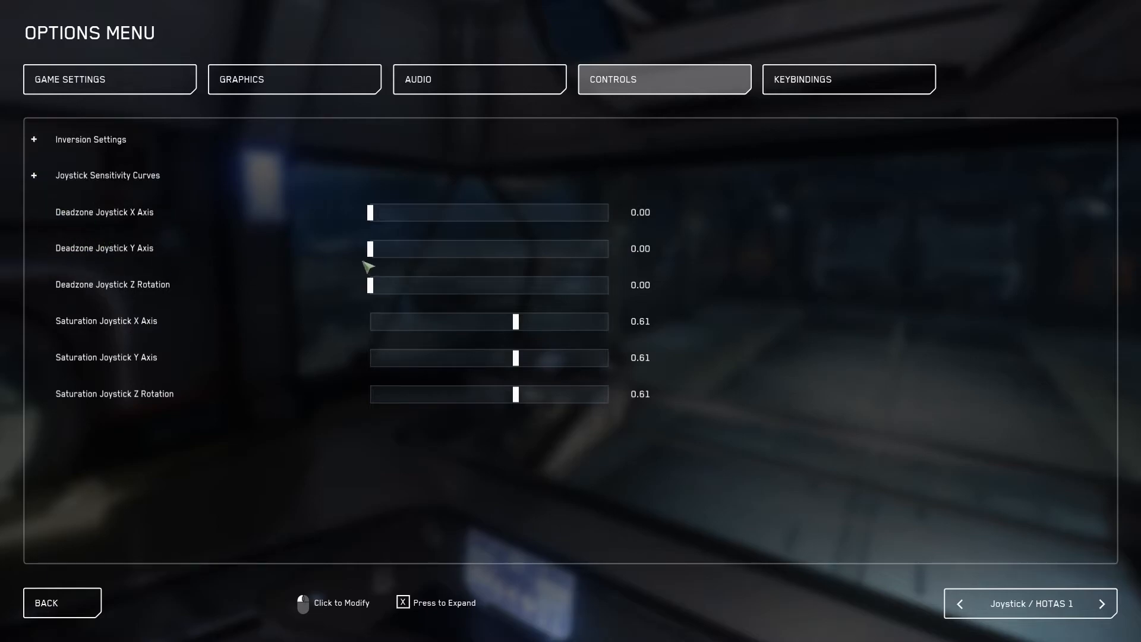
{"action": "mouse_move", "coordinate": [709, 285]}
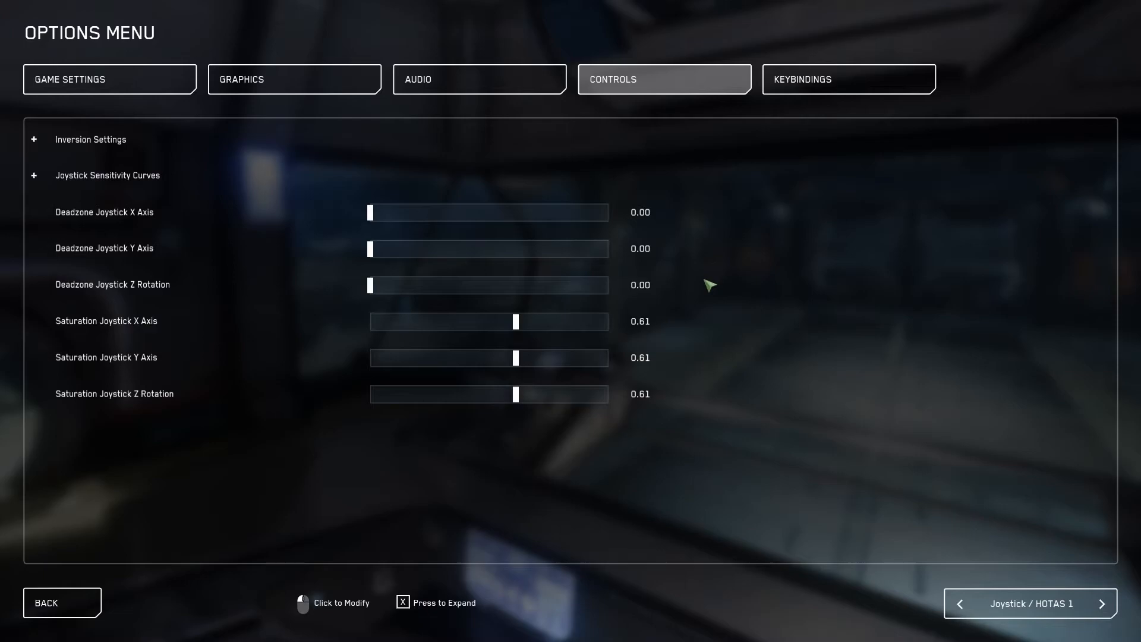
{"action": "mouse_move", "coordinate": [684, 241]}
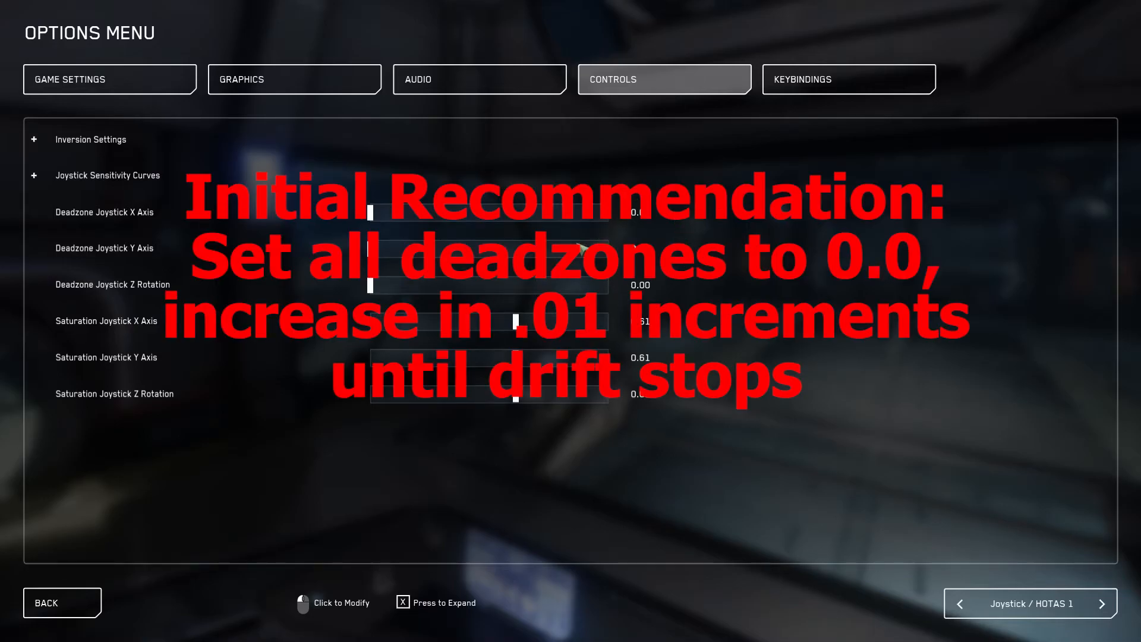
{"action": "mouse_move", "coordinate": [378, 221]}
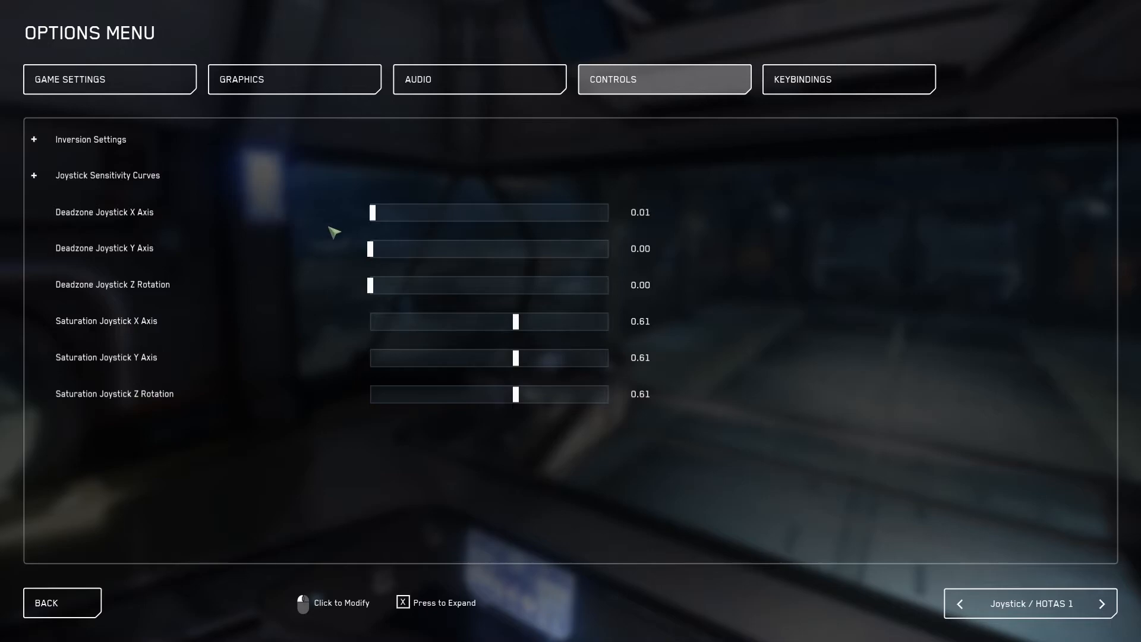
{"action": "left_click_drag", "start_coordinate": [371, 212], "coordinate": [415, 211]}
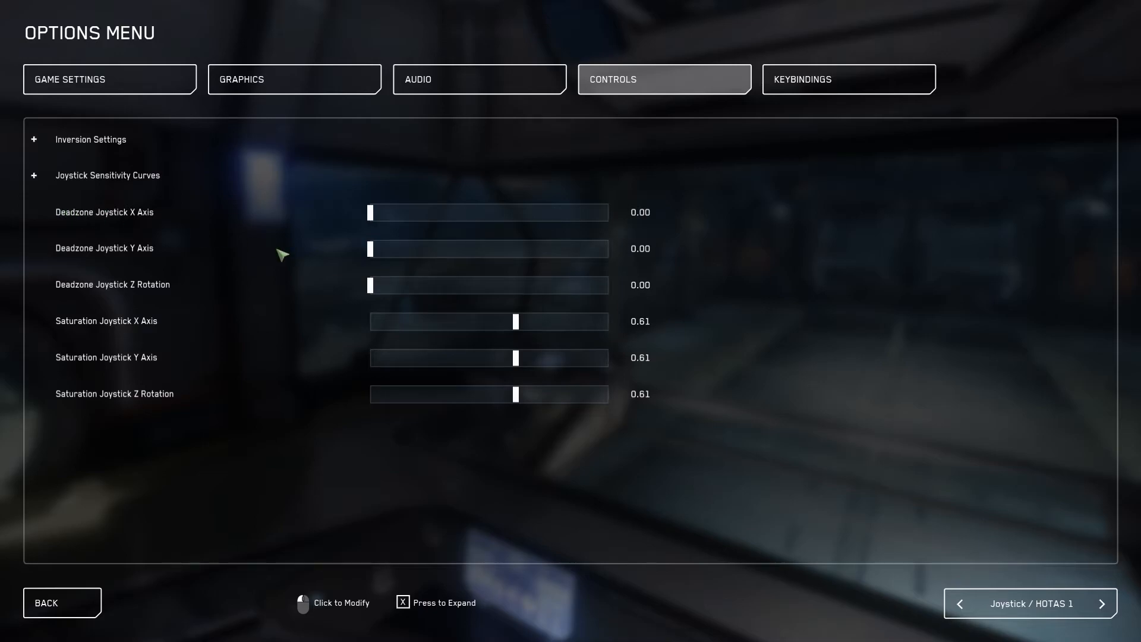
{"action": "mouse_move", "coordinate": [264, 279]}
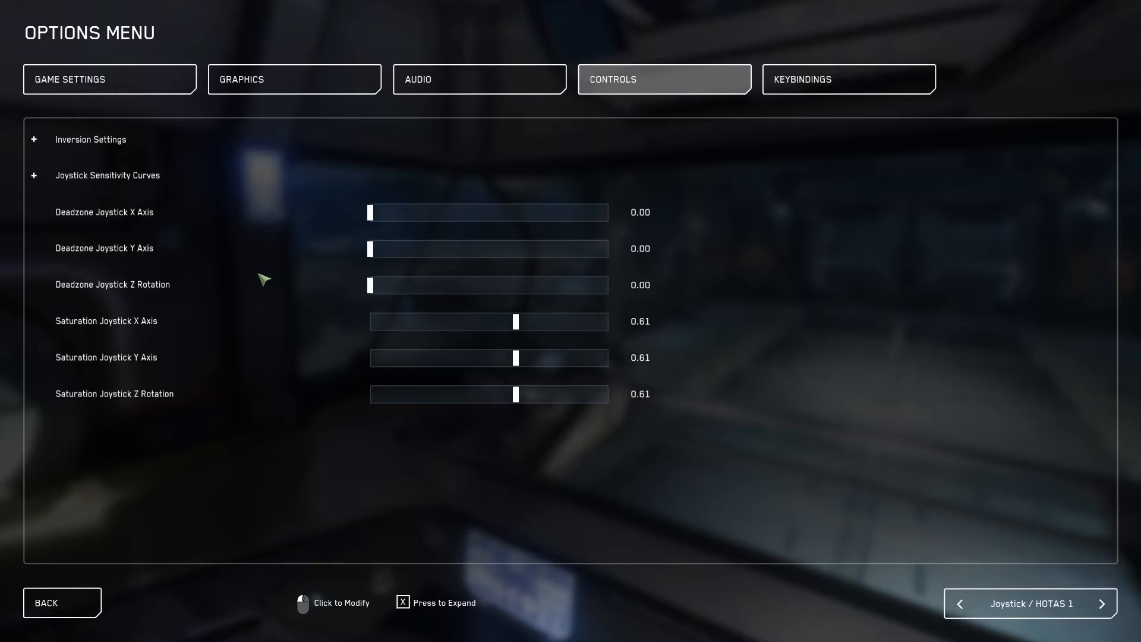
{"action": "mouse_move", "coordinate": [216, 401]}
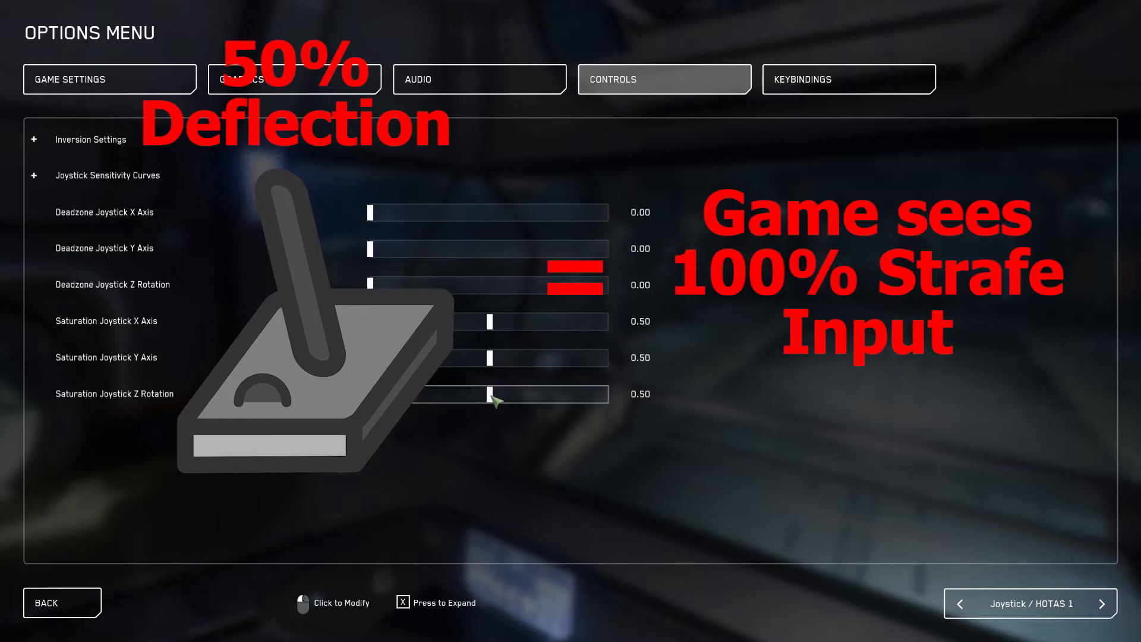
{"action": "mouse_move", "coordinate": [635, 497]}
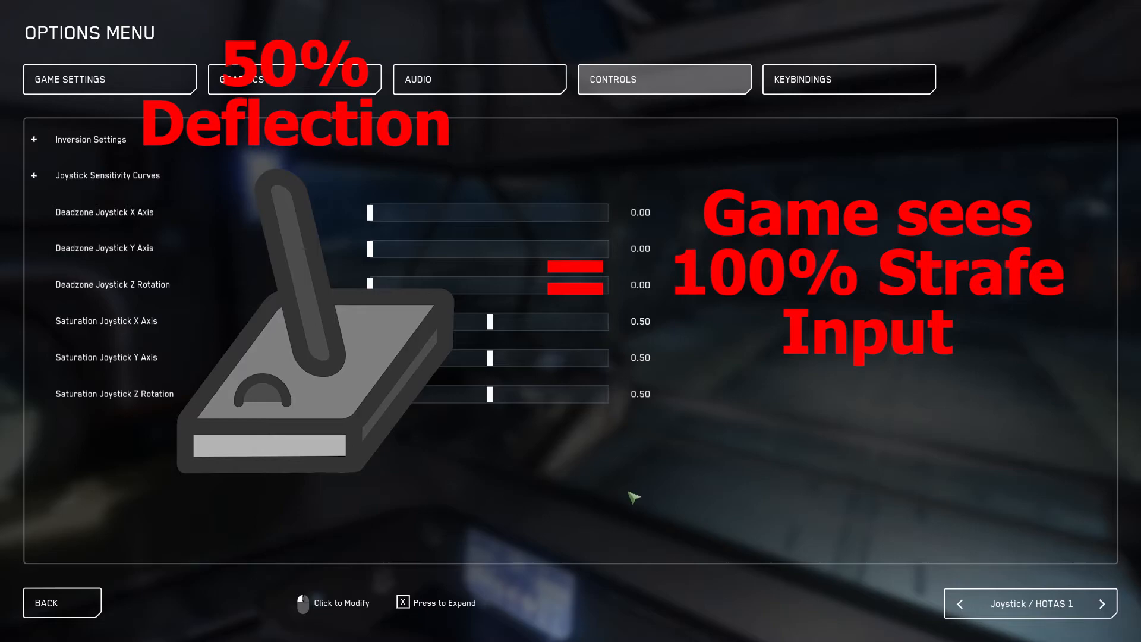
{"action": "mouse_move", "coordinate": [631, 497]}
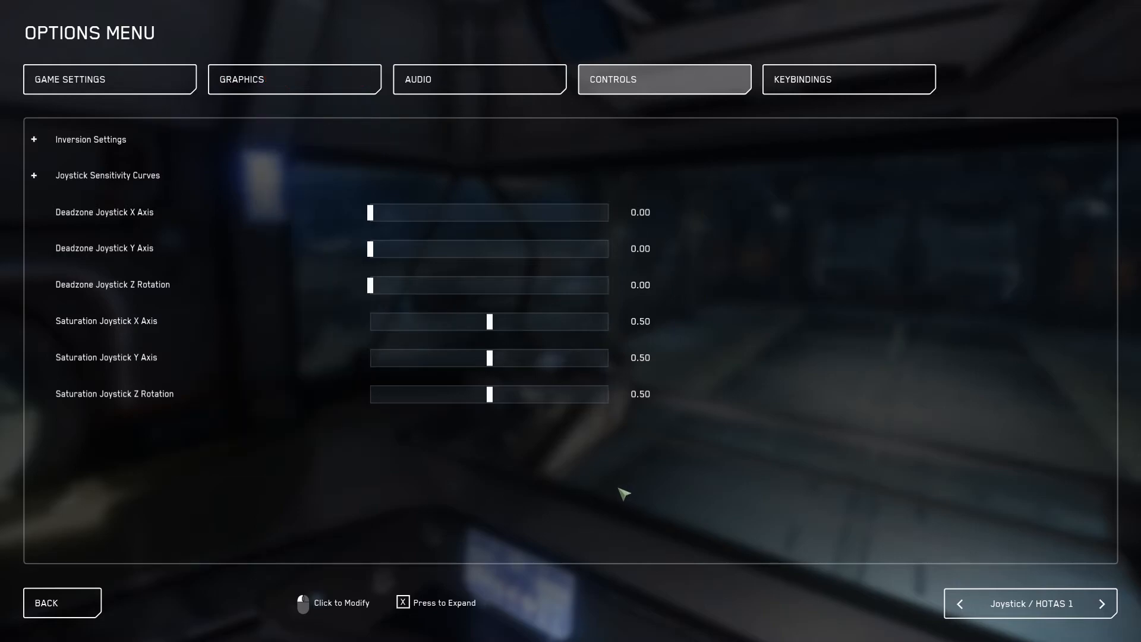
{"action": "mouse_move", "coordinate": [618, 489]}
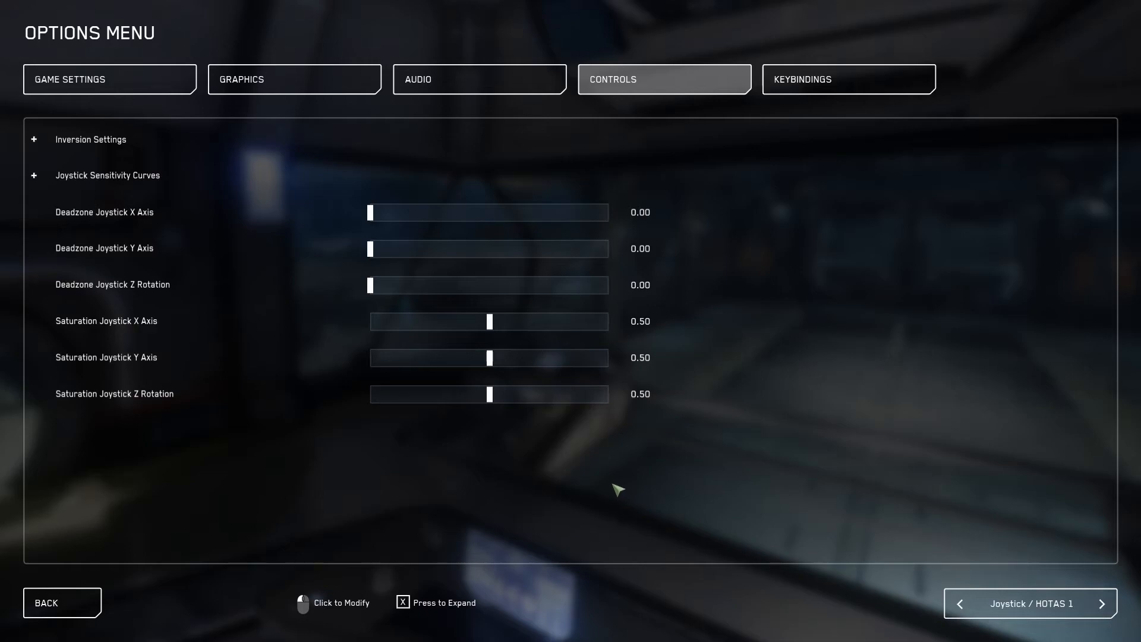
{"action": "mouse_move", "coordinate": [613, 487]}
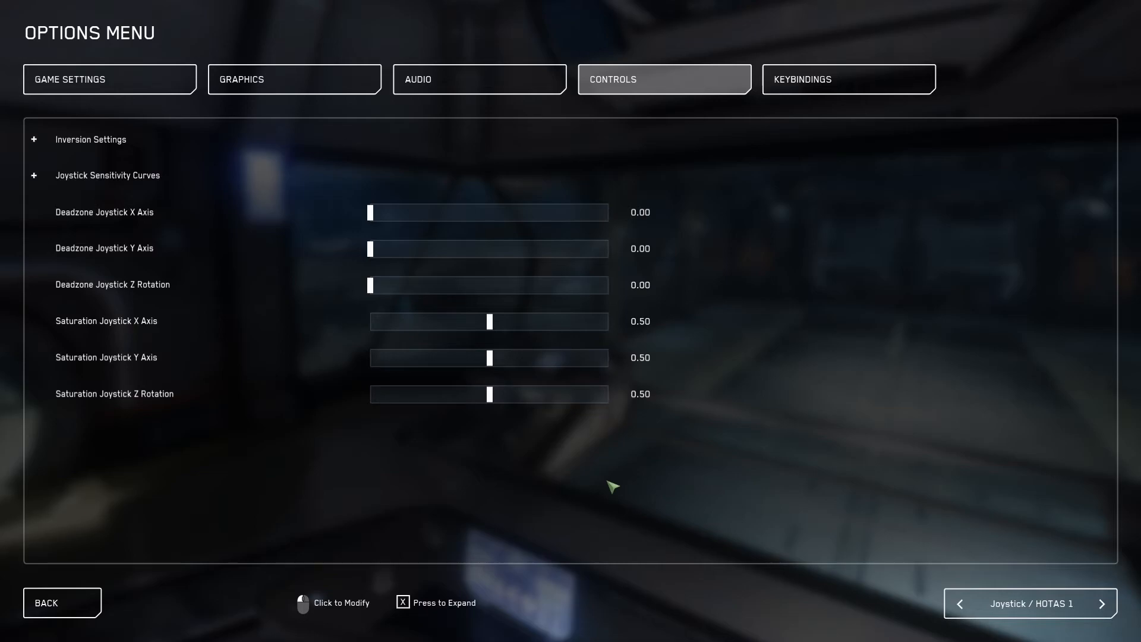
{"action": "mouse_move", "coordinate": [603, 481]}
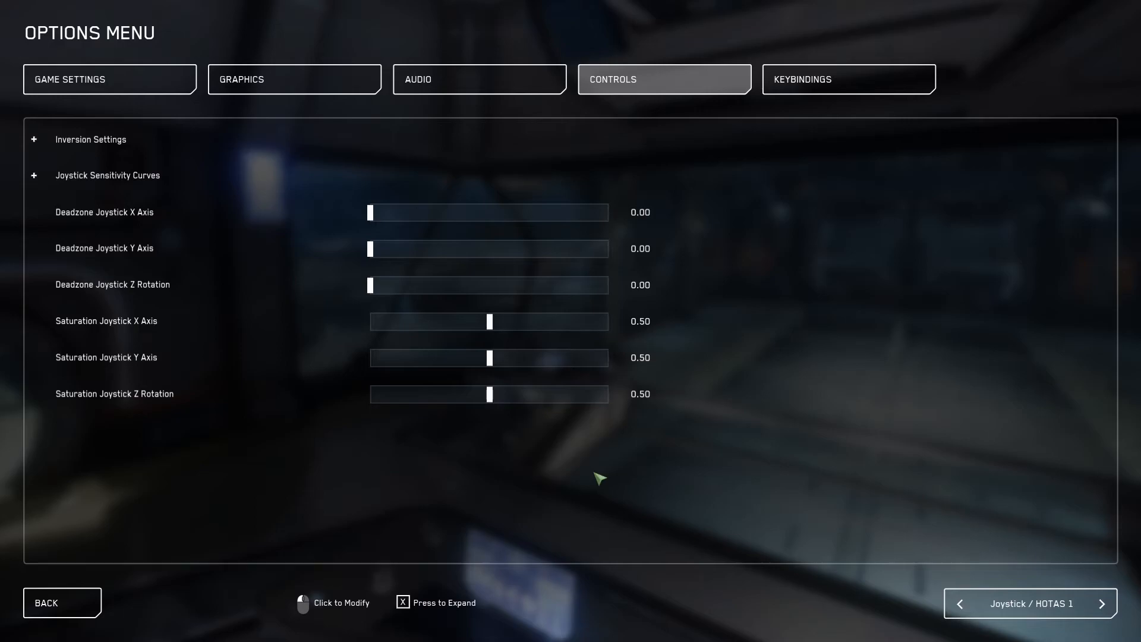
{"action": "mouse_move", "coordinate": [593, 474]}
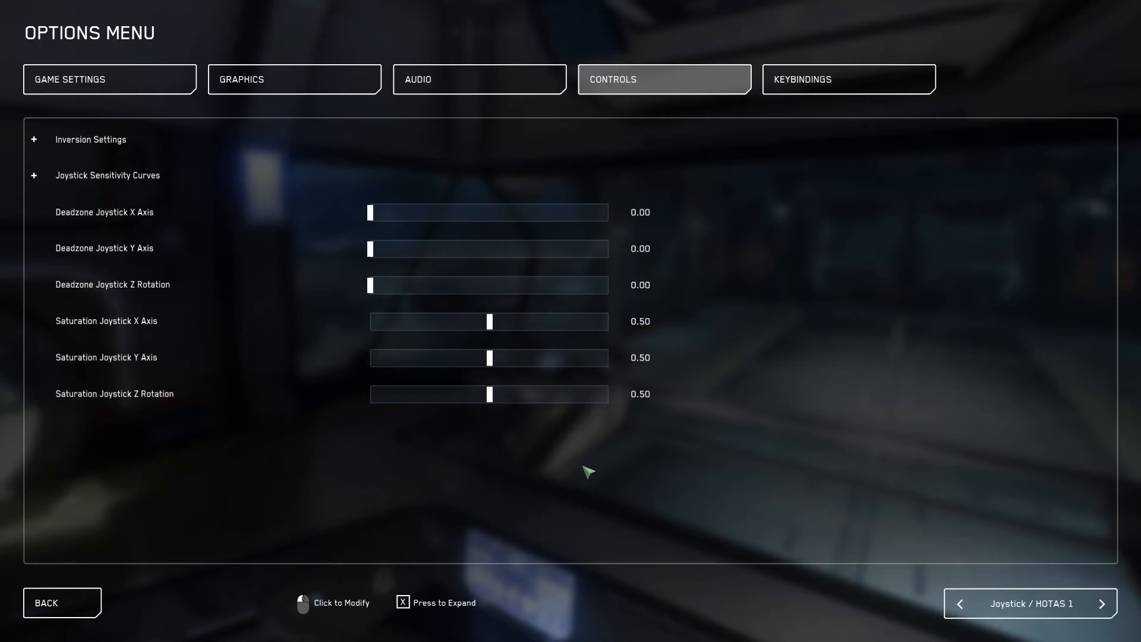
{"action": "mouse_move", "coordinate": [573, 470]}
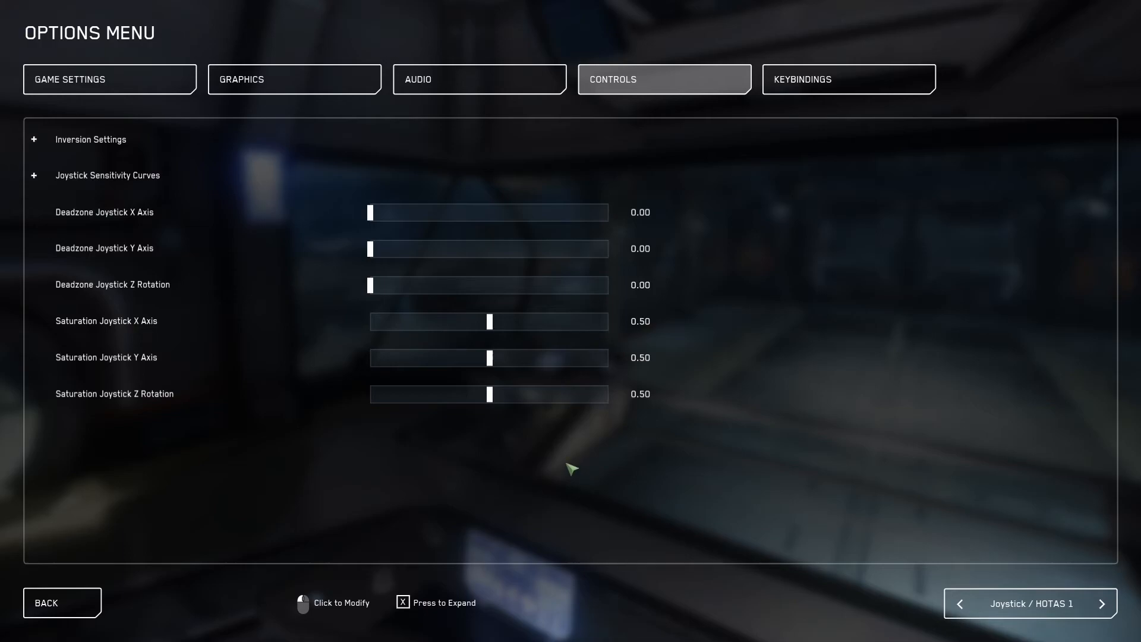
{"action": "mouse_move", "coordinate": [501, 358]}
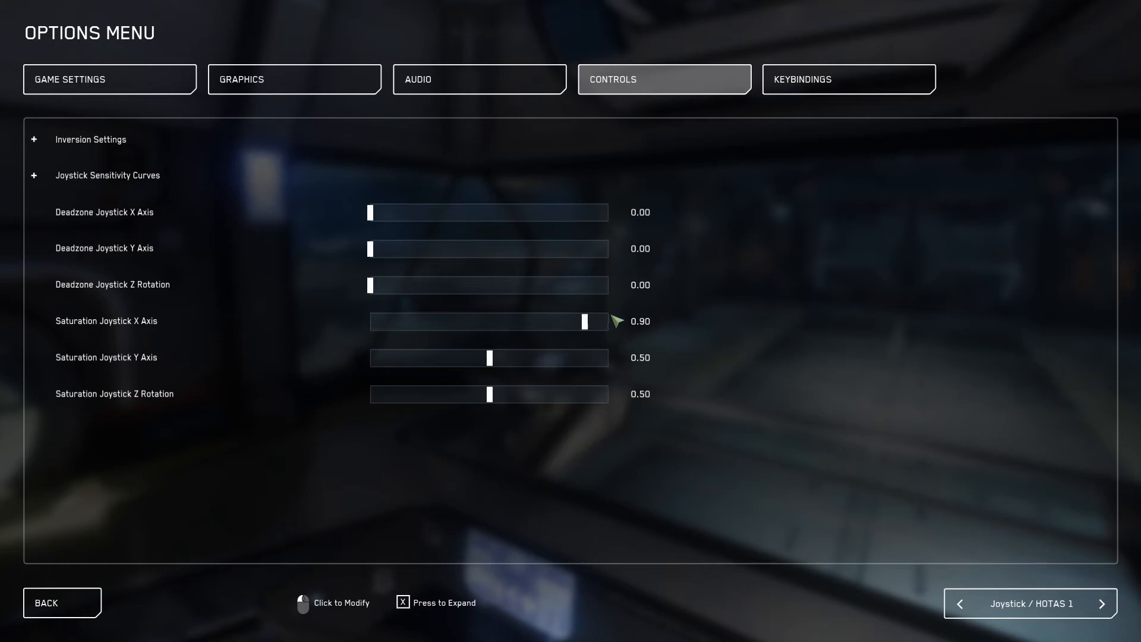
{"action": "mouse_move", "coordinate": [630, 448]}
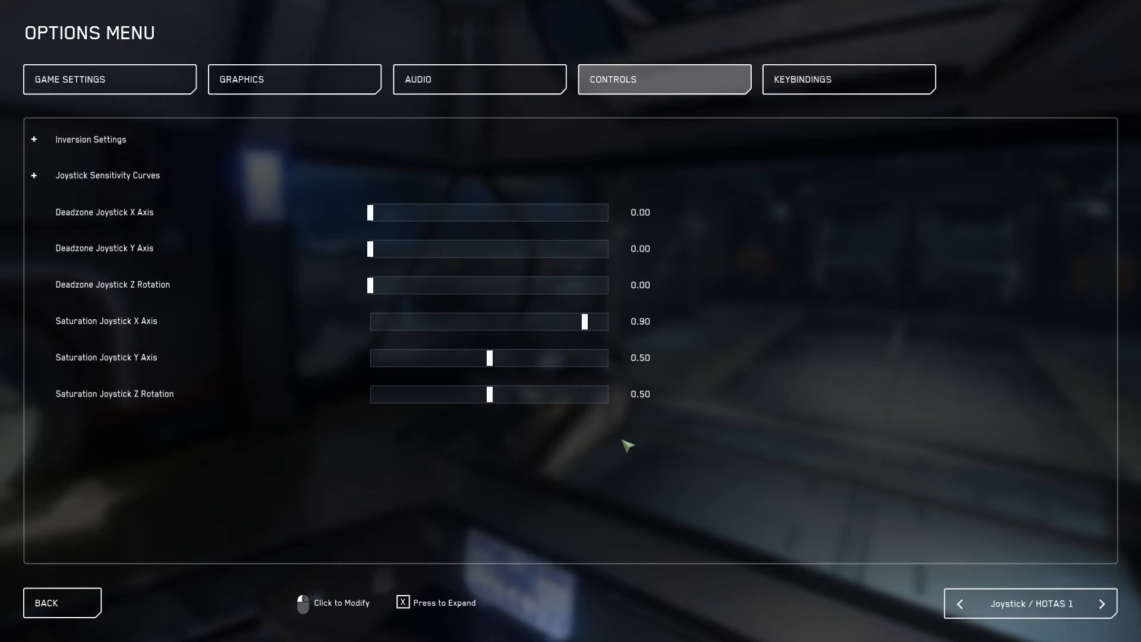
{"action": "mouse_move", "coordinate": [586, 360]}
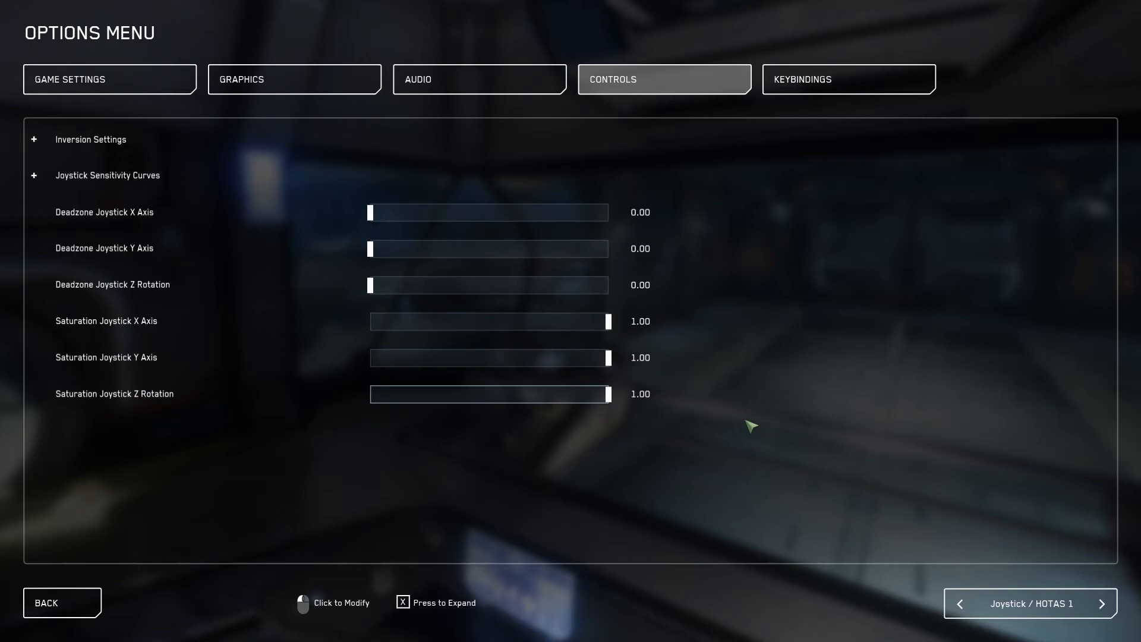
{"action": "mouse_move", "coordinate": [739, 417]}
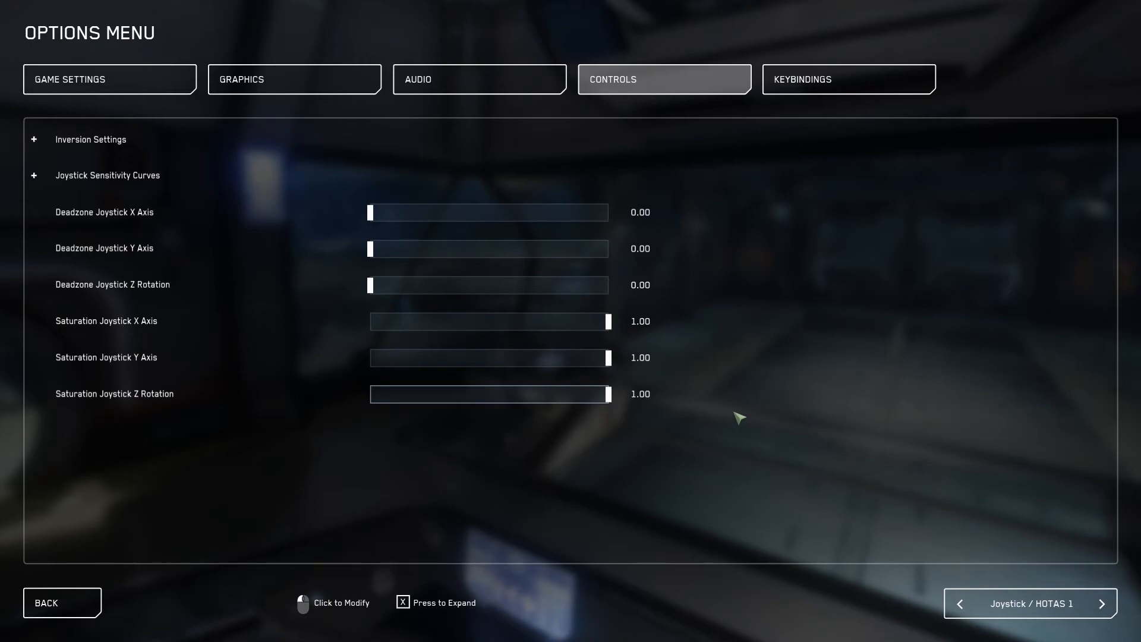
{"action": "mouse_move", "coordinate": [733, 410]}
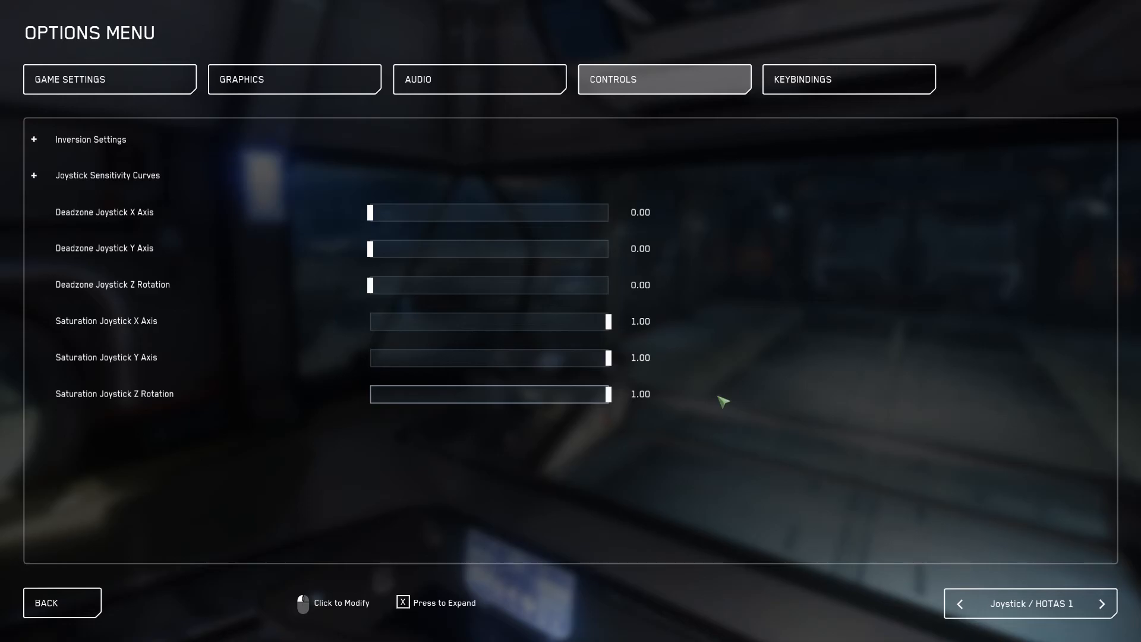
{"action": "mouse_move", "coordinate": [797, 135]}
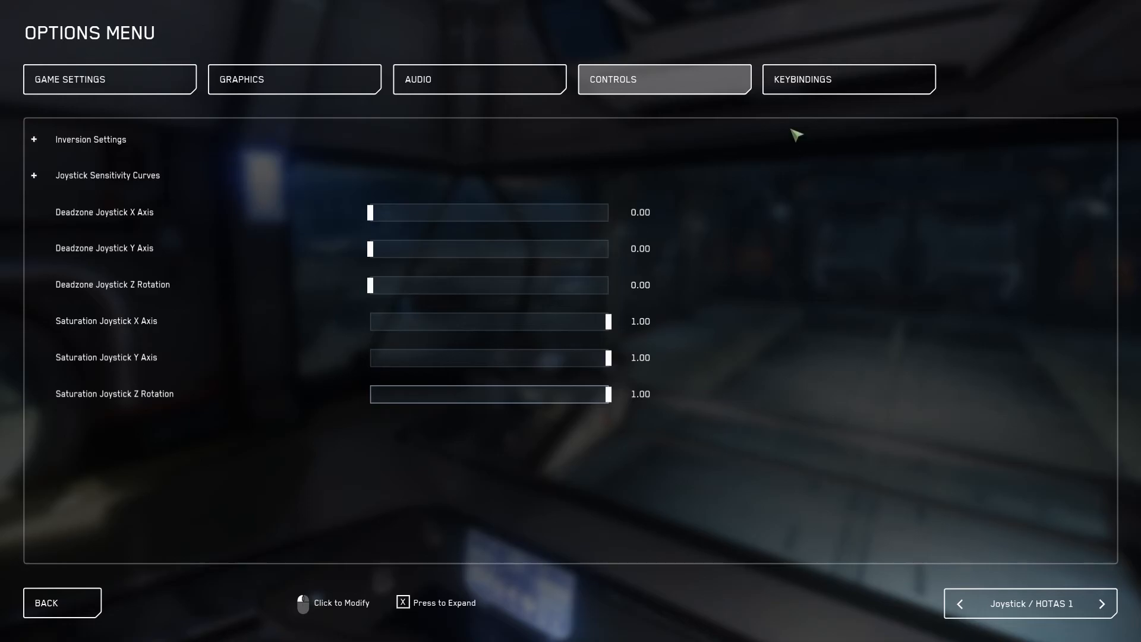
Show Advanced Controls Customization bindings for the Joystick / HOTAS device
{"action": "left_click", "coordinate": [848, 79]}
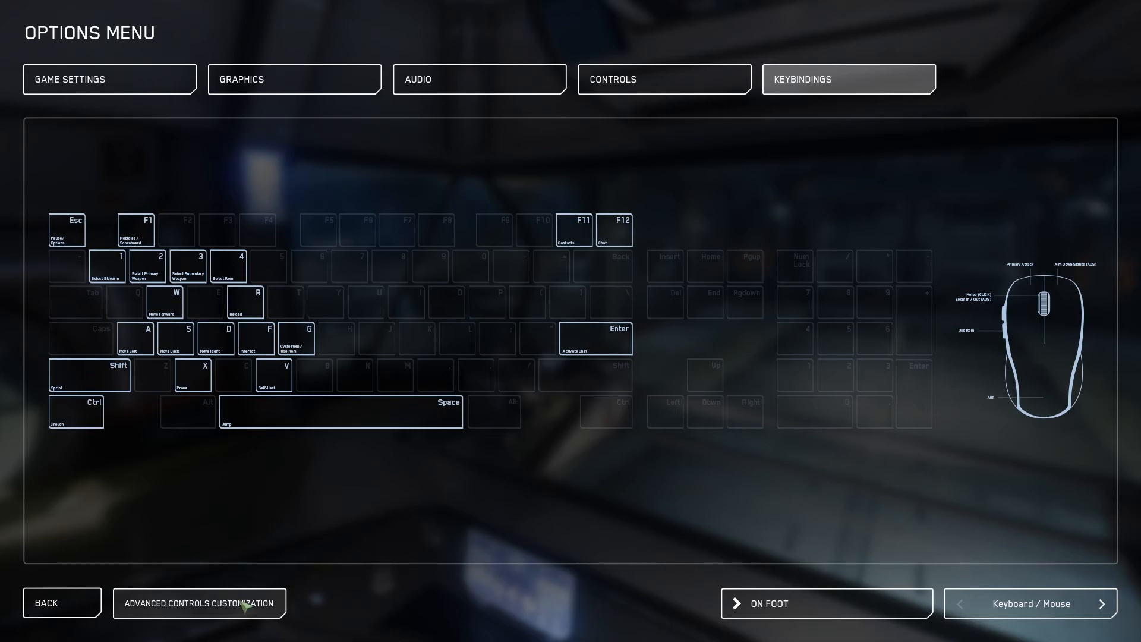
{"action": "left_click", "coordinate": [199, 603]}
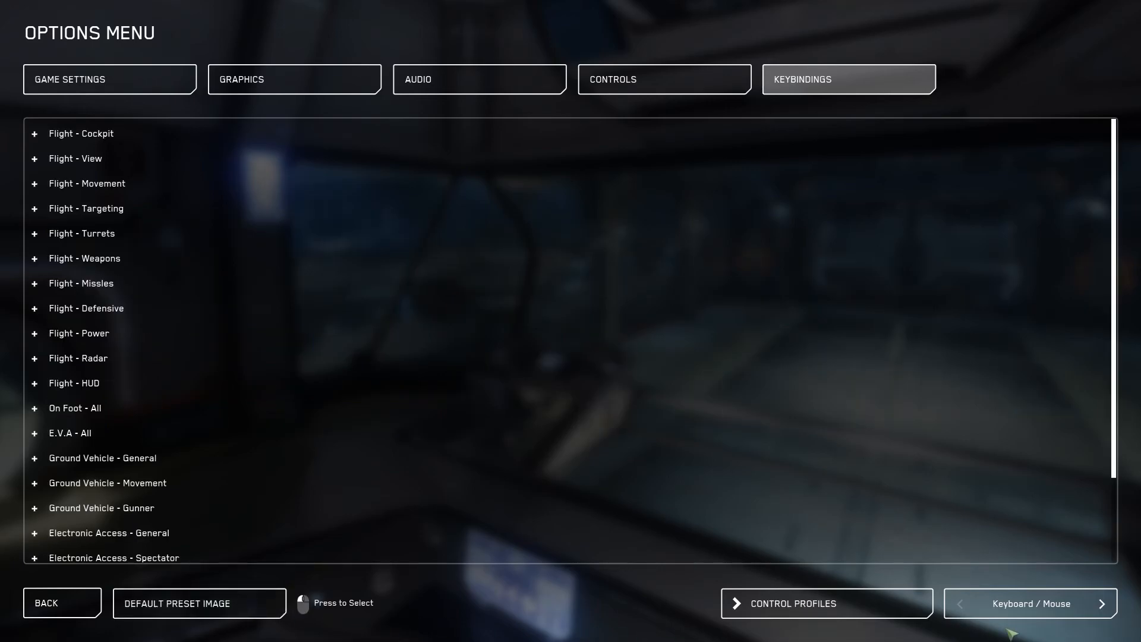
{"action": "left_click", "coordinate": [1101, 604]}
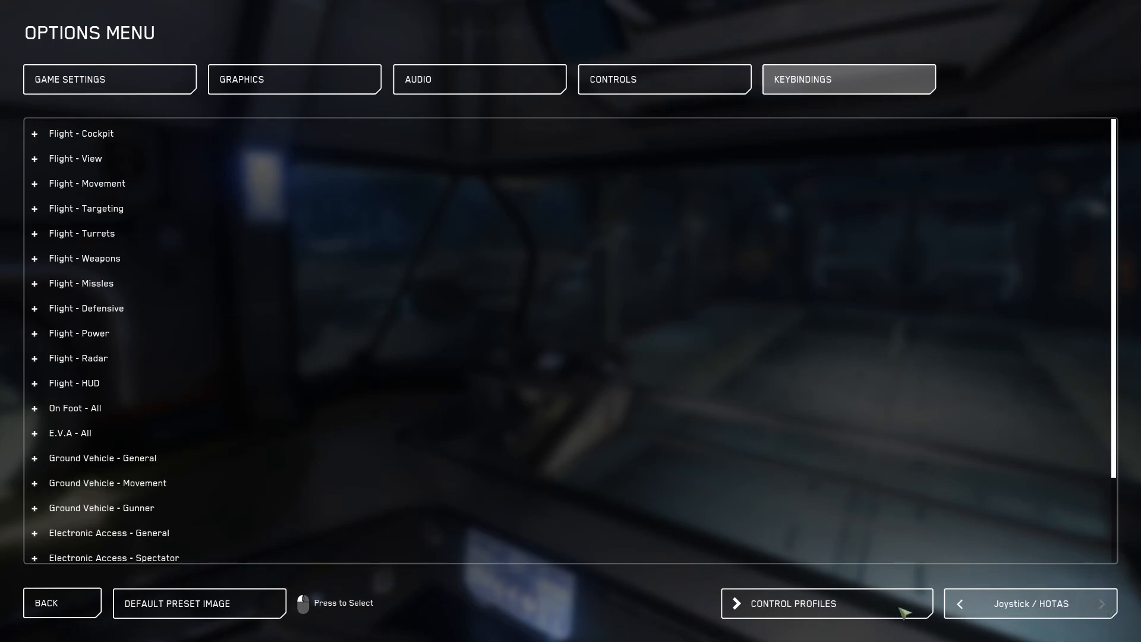
{"action": "mouse_move", "coordinate": [162, 296]}
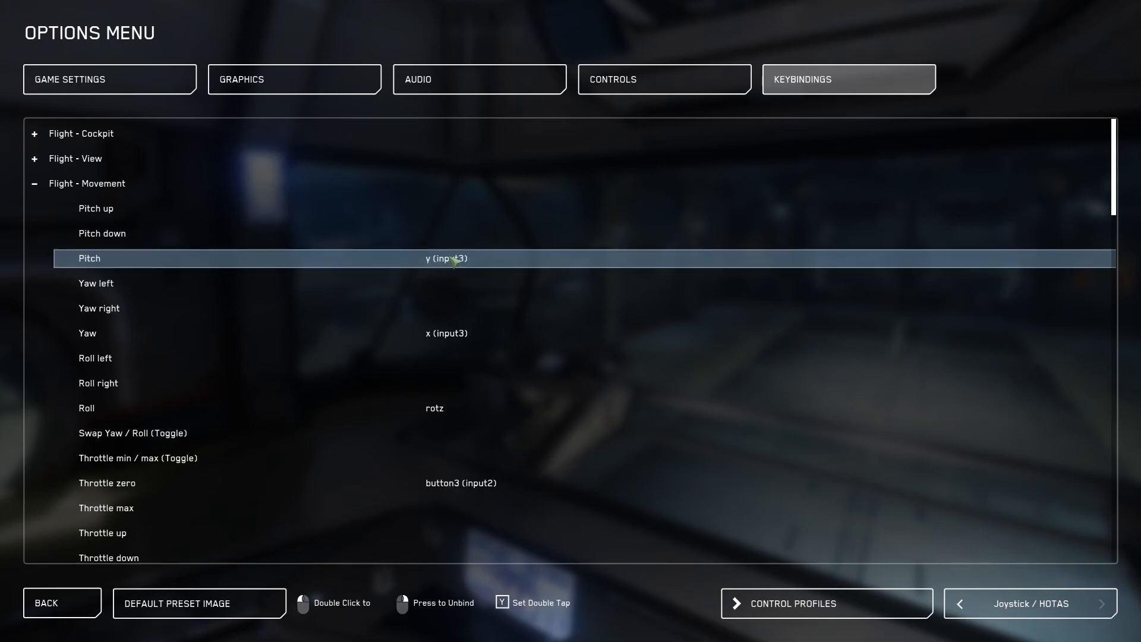
Rebind joystick Pitch, accepting the already-used conflict so it ends with no binding
{"action": "double_click", "coordinate": [452, 258]}
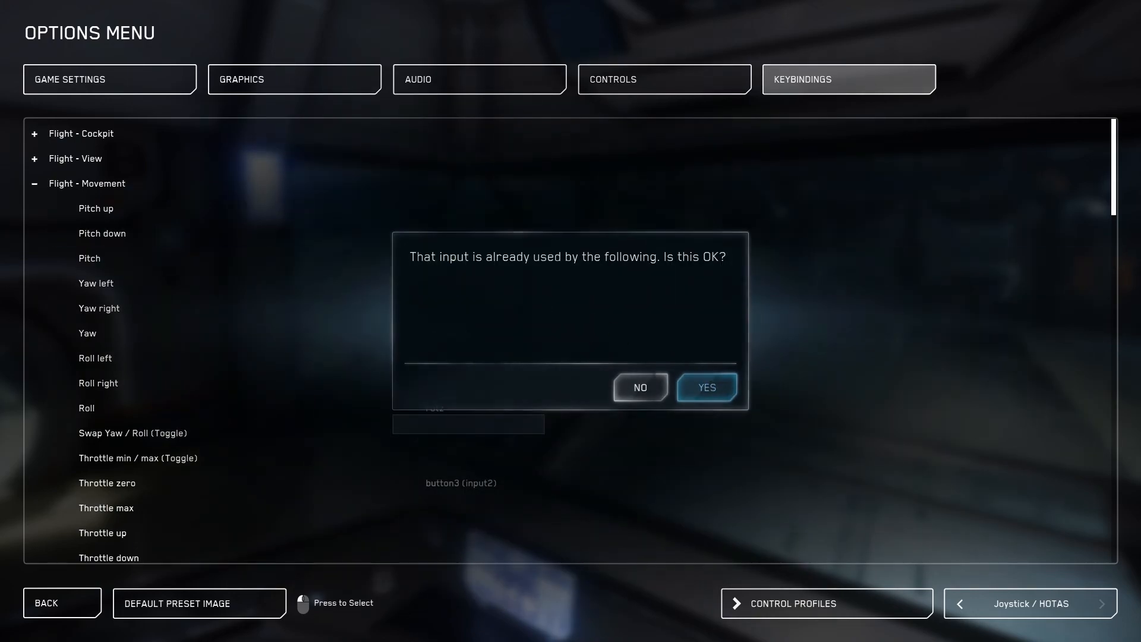
{"action": "left_click", "coordinate": [705, 388]}
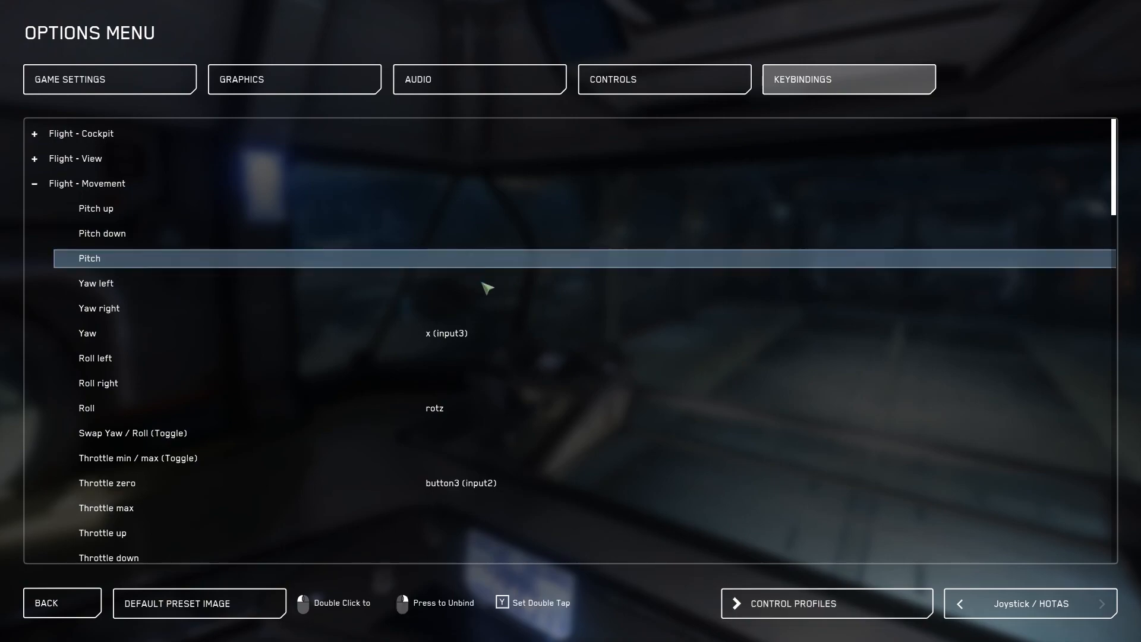
{"action": "mouse_move", "coordinate": [800, 586]}
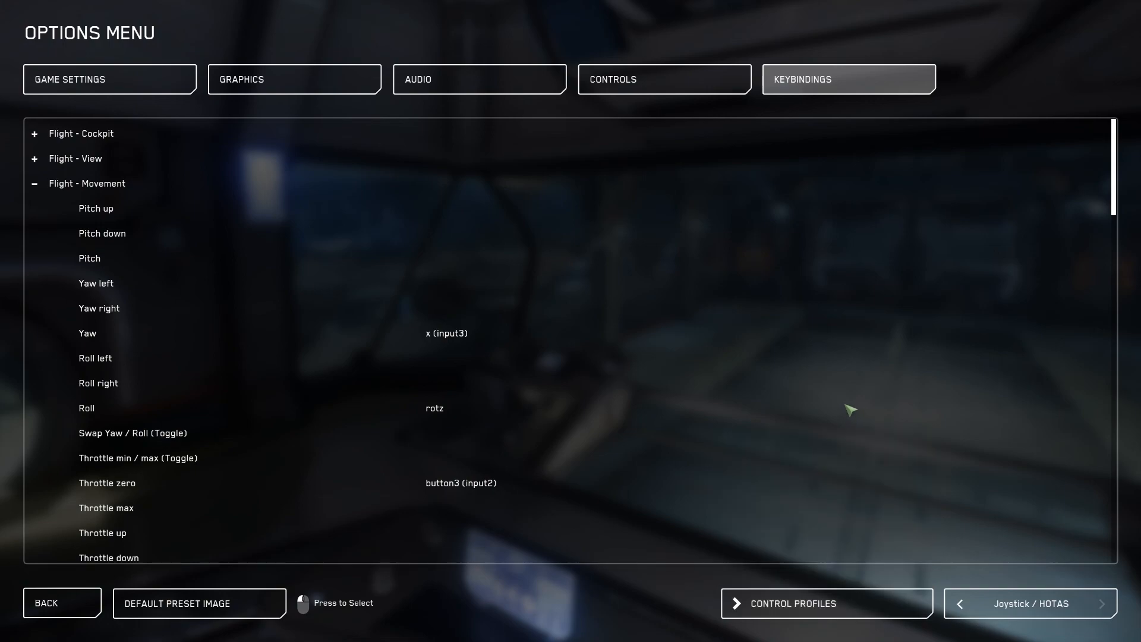
{"action": "mouse_move", "coordinate": [475, 263]}
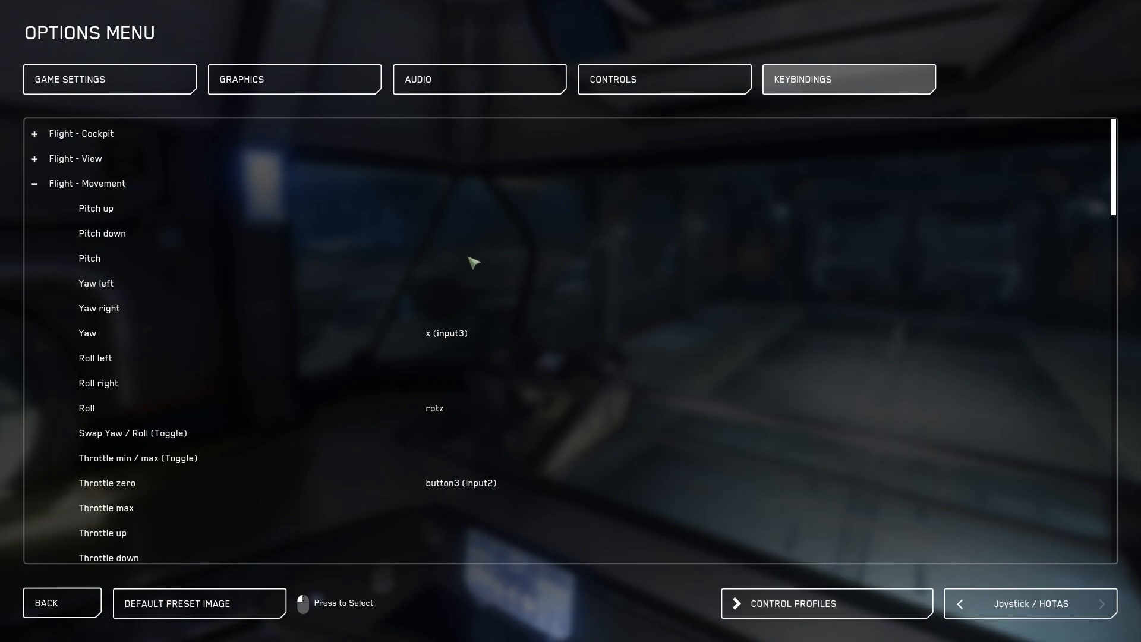